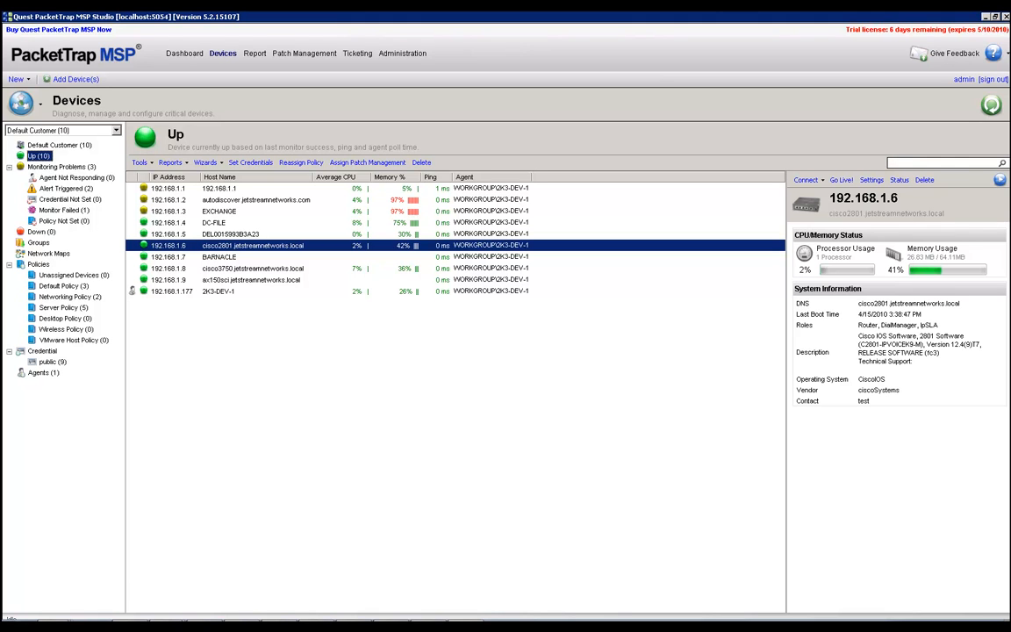
mouse_move(537, 292)
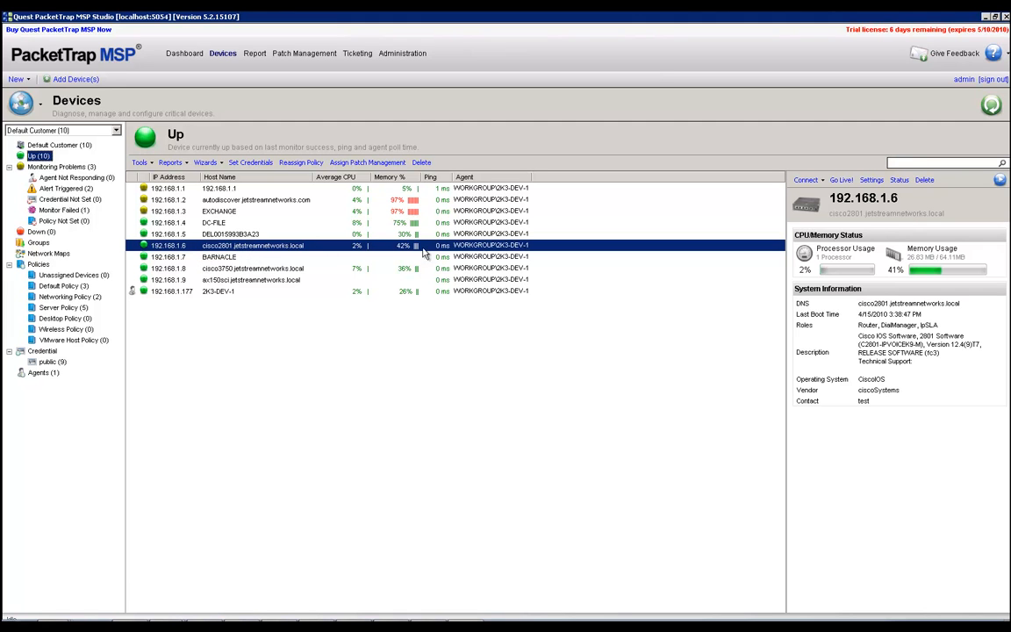
mouse_move(378, 253)
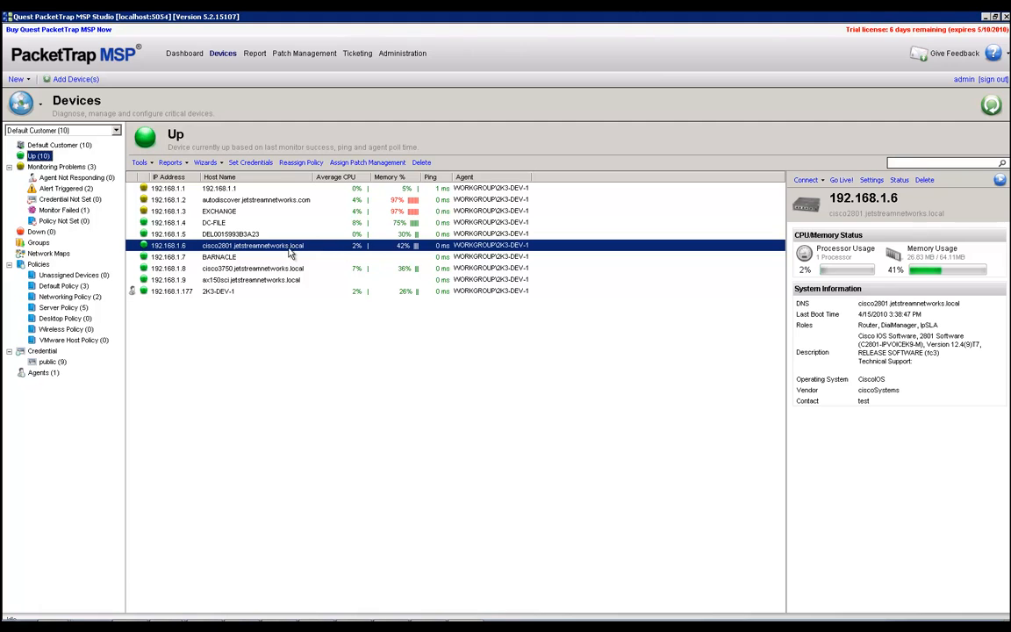
mouse_move(232, 254)
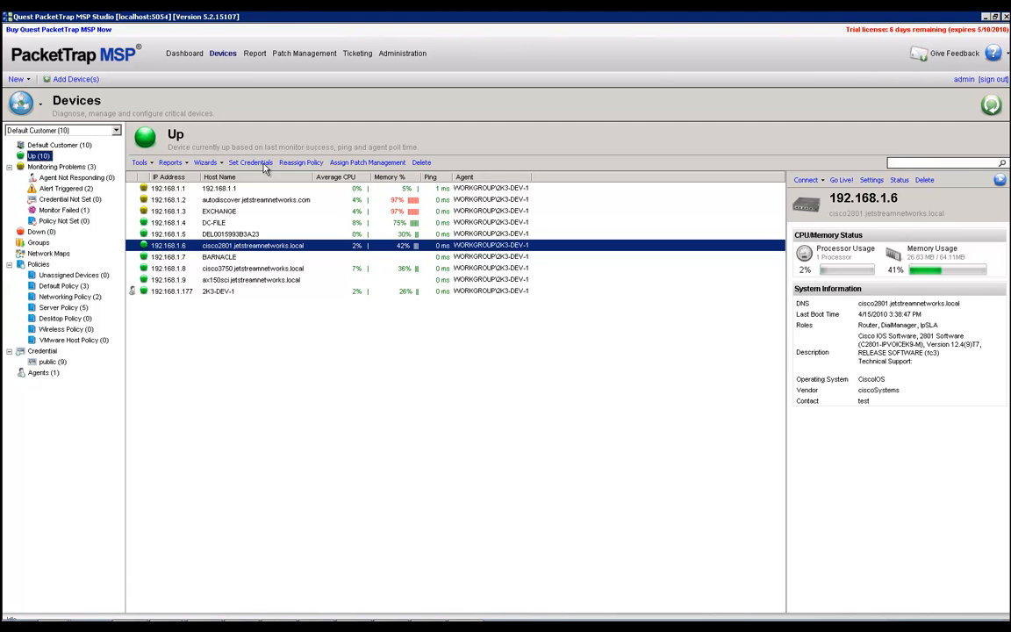
mouse_move(266, 167)
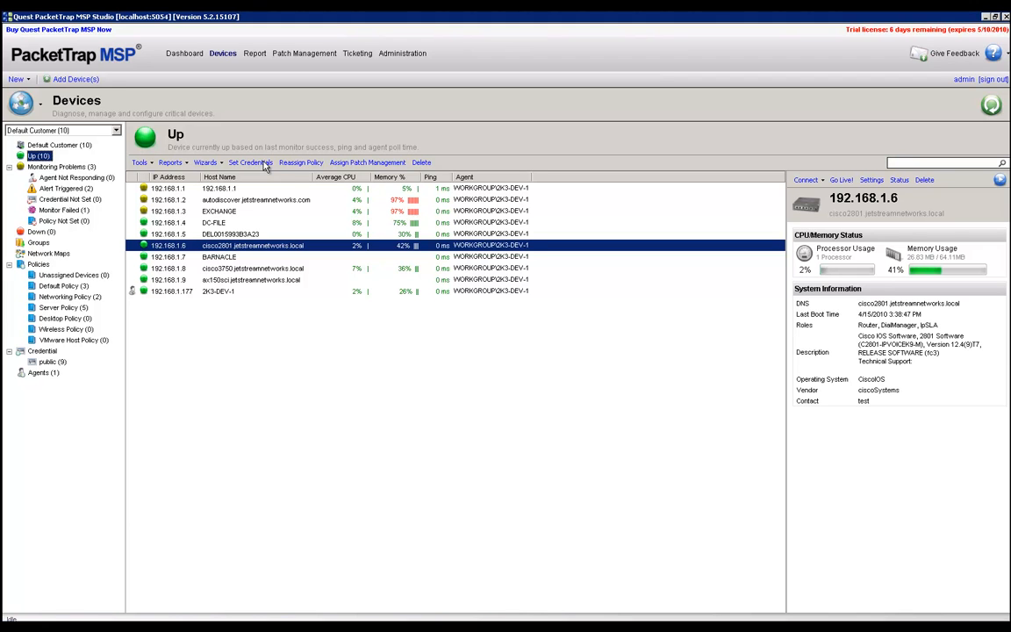
- Review the cisco2801 router's device credentials and close them unchanged
left_click(250, 162)
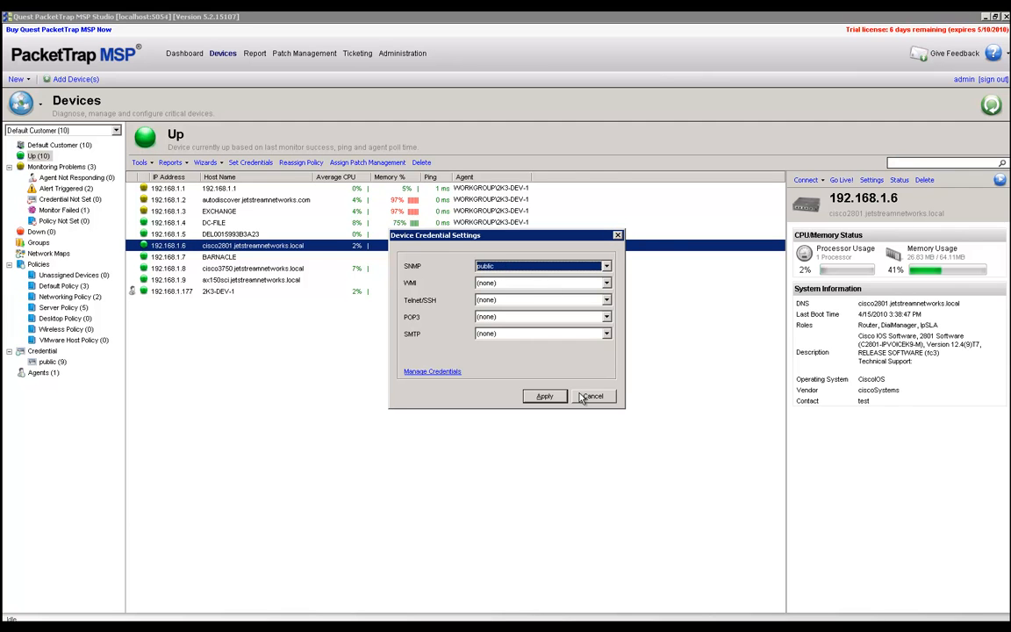
left_click(593, 396)
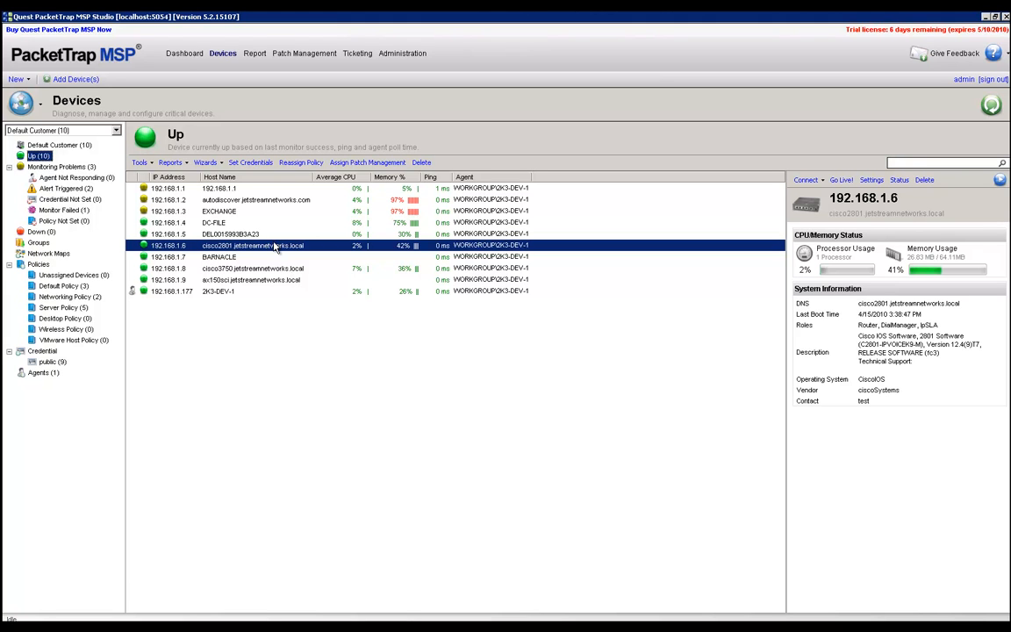
- Reassign the cisco2801 router to the Networking Policy and acknowledge the completion message
left_click(300, 162)
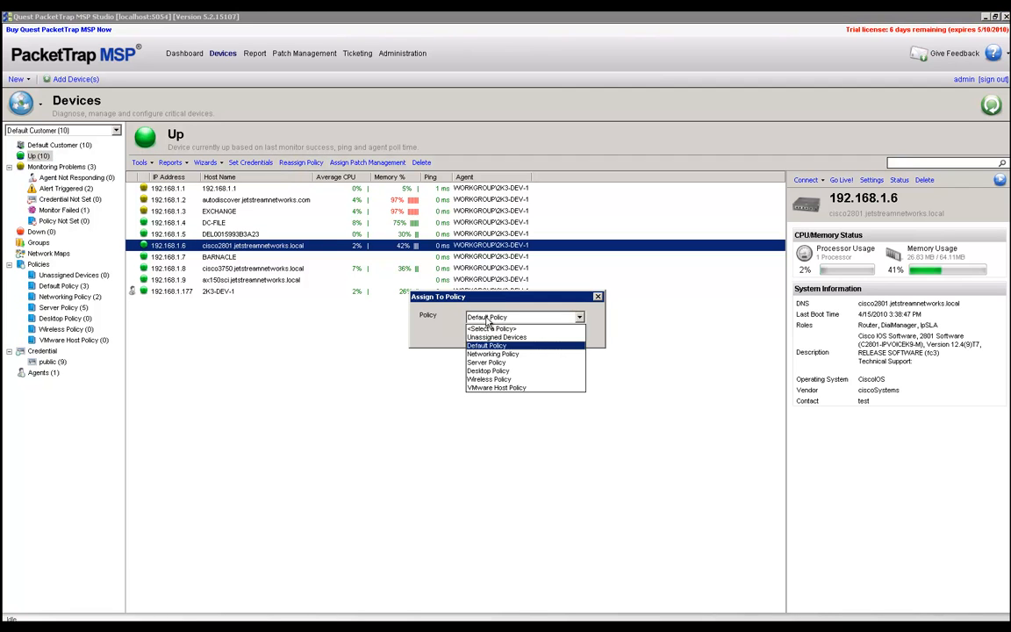
left_click(492, 354)
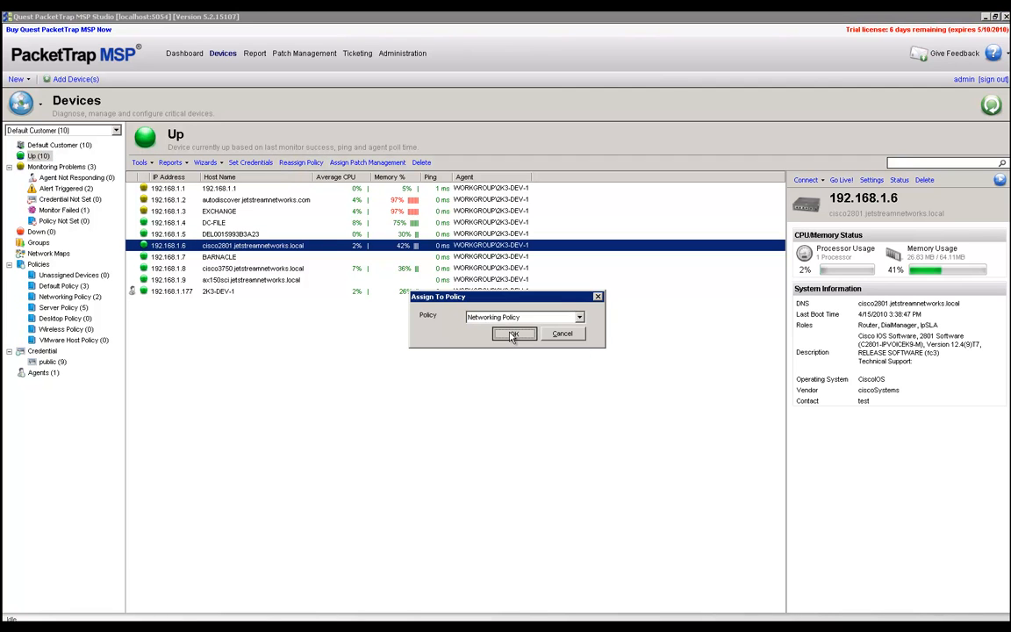
left_click(513, 334)
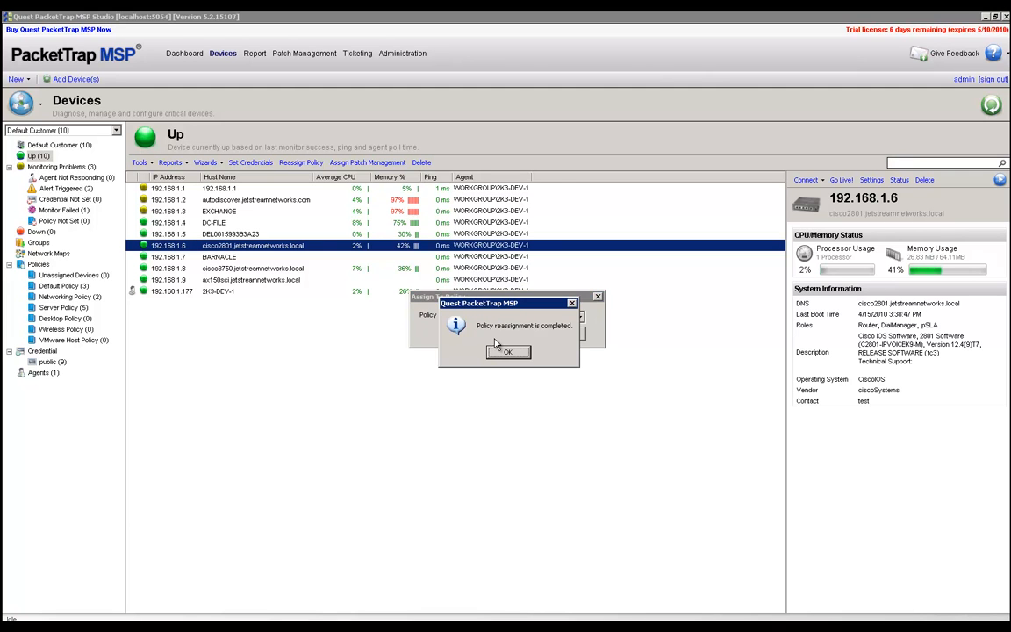
left_click(507, 351)
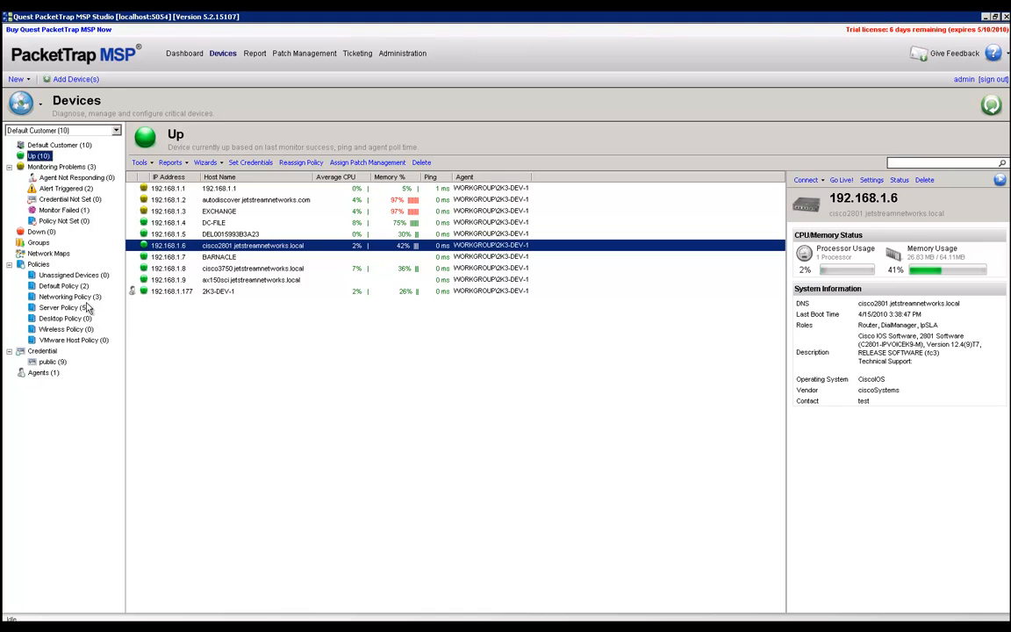
- Bring up the Networking Policy's edit window showing its enabled monitors, including the NetFlow collector
right_click(60, 297)
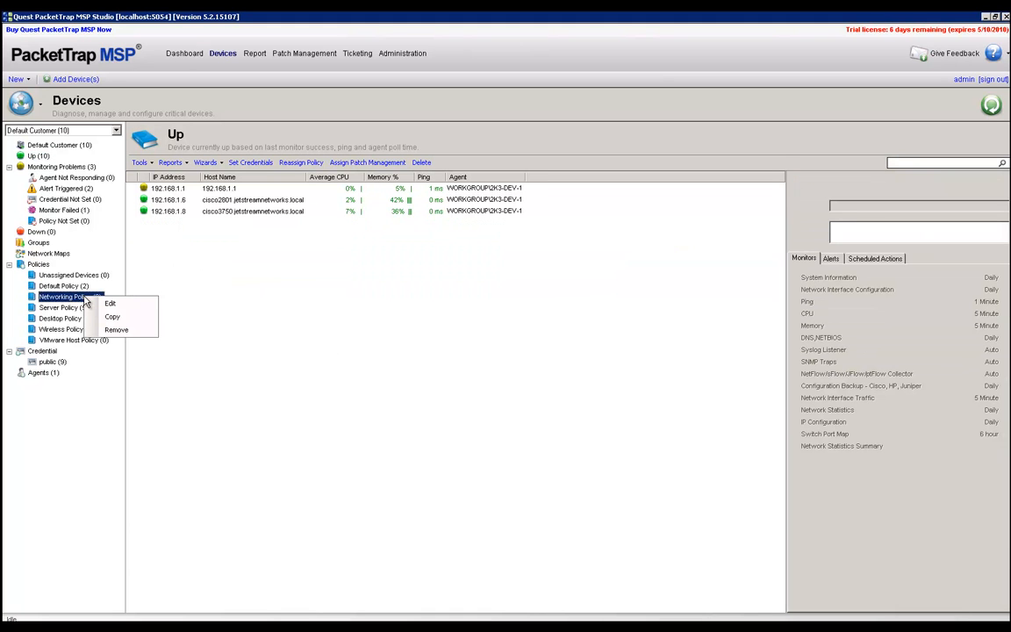
left_click(62, 297)
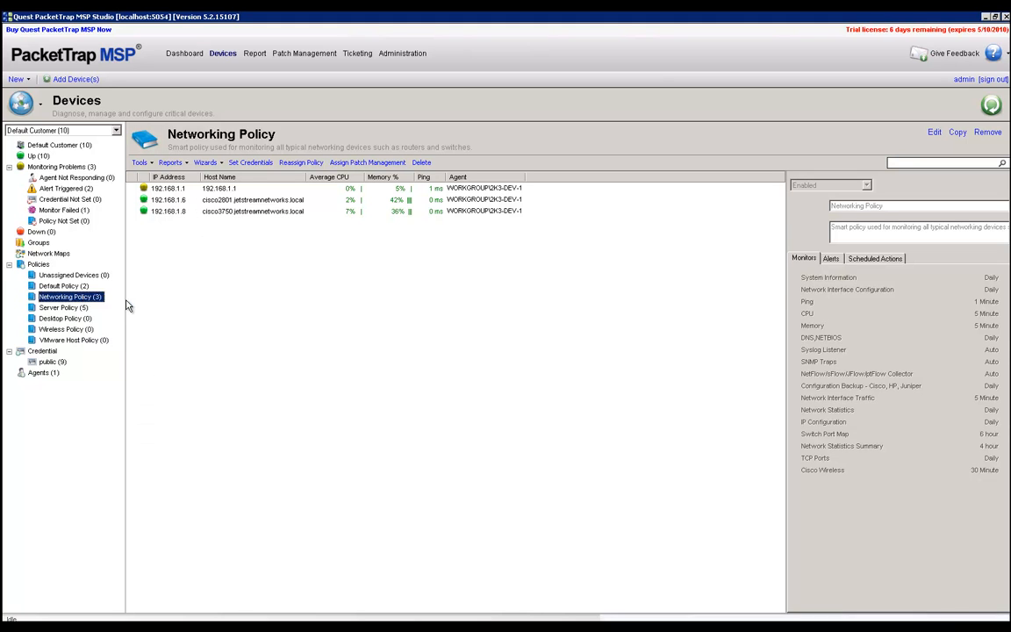
left_click(934, 132)
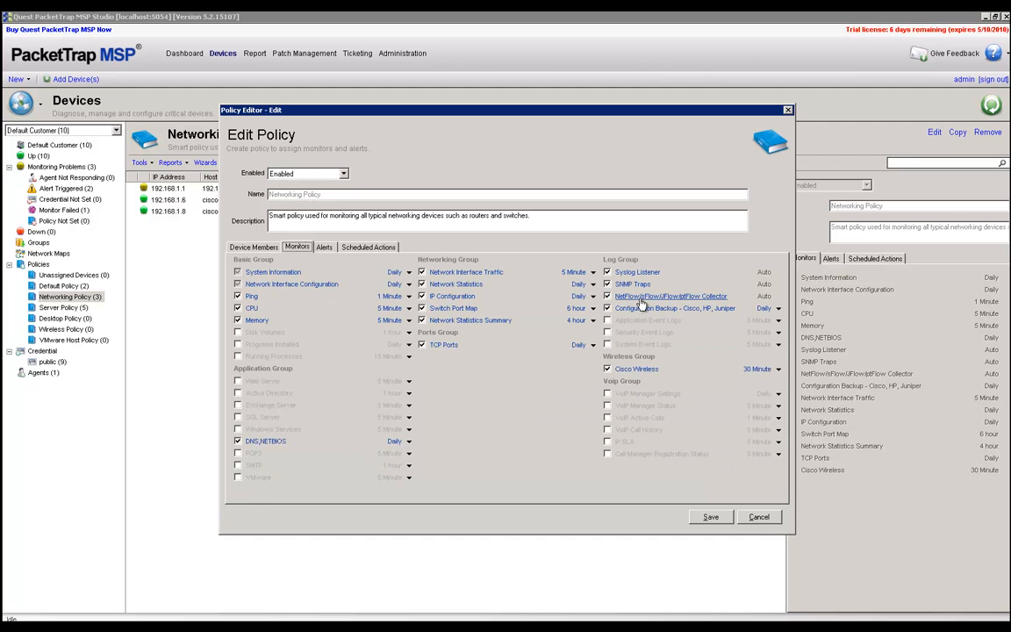
mouse_move(672, 296)
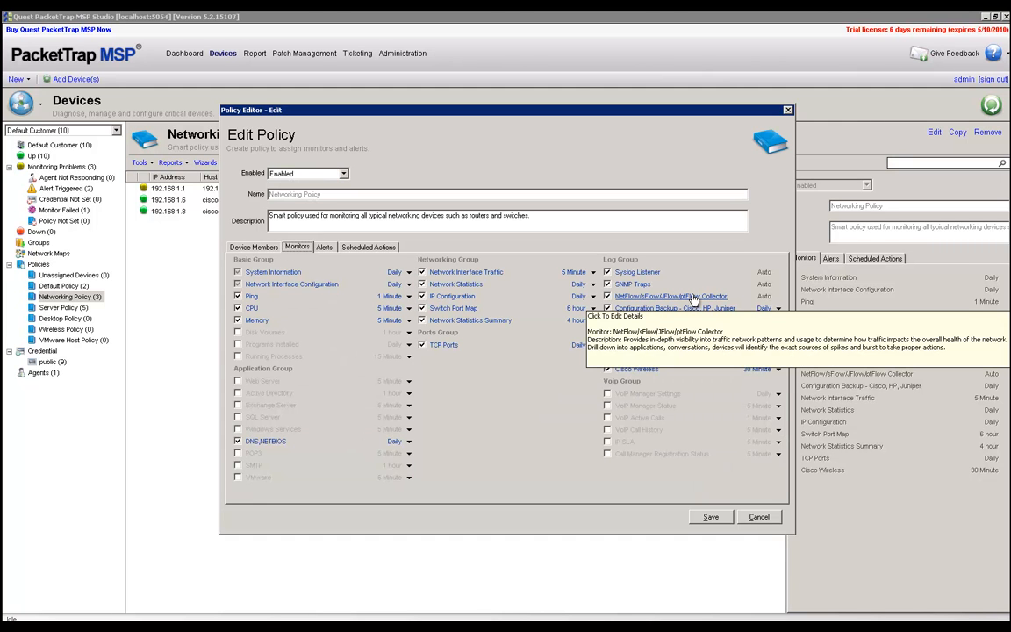
mouse_move(749, 506)
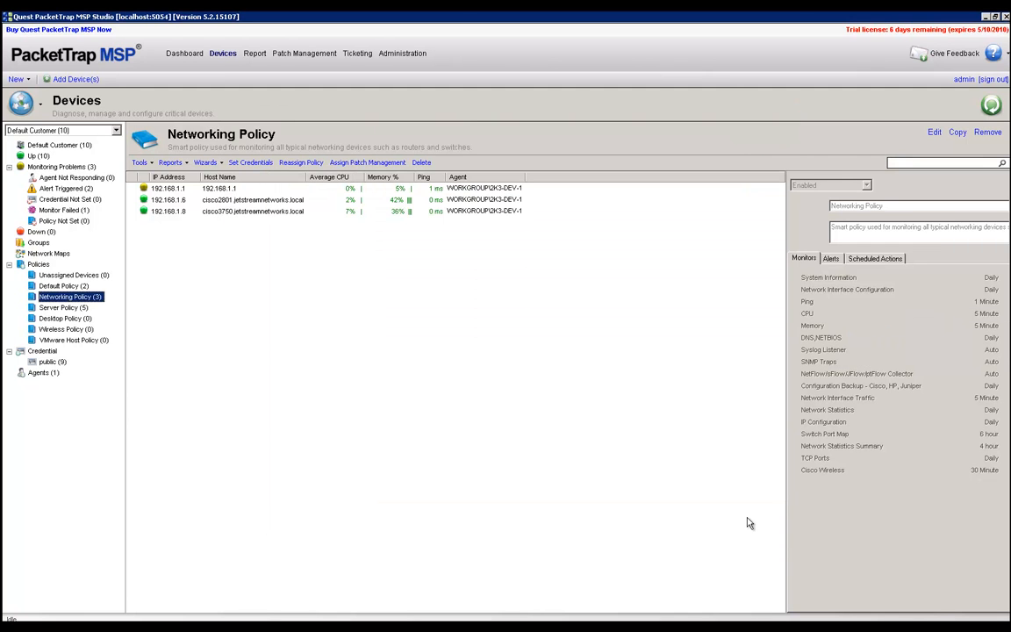
mouse_move(181, 211)
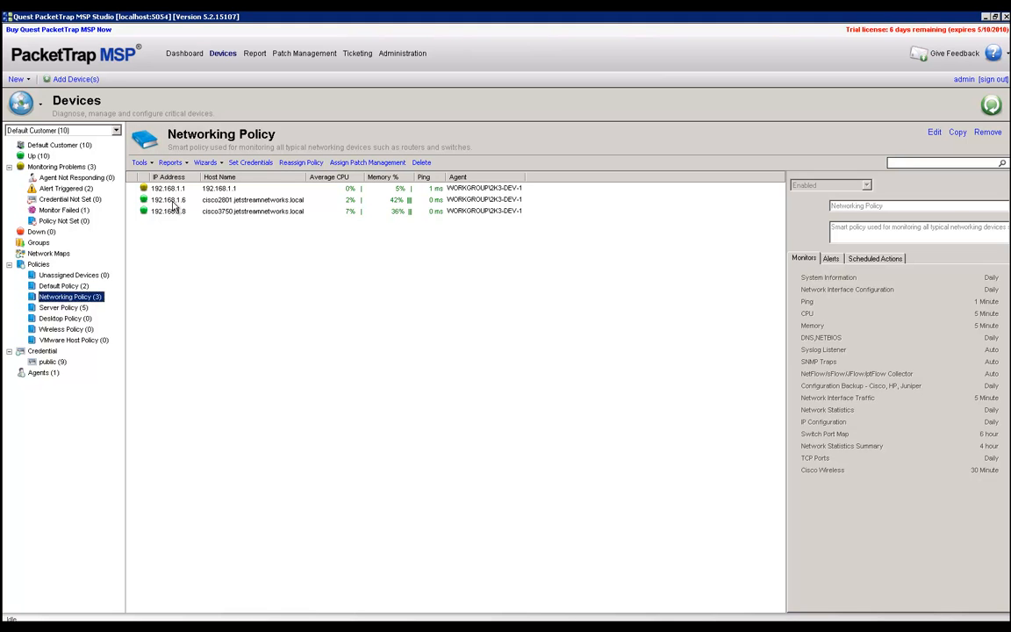
- Launch the Enable Traffic Analysis wizard for the cisco2801 router with NetFlow or sFlow selected
right_click(166, 199)
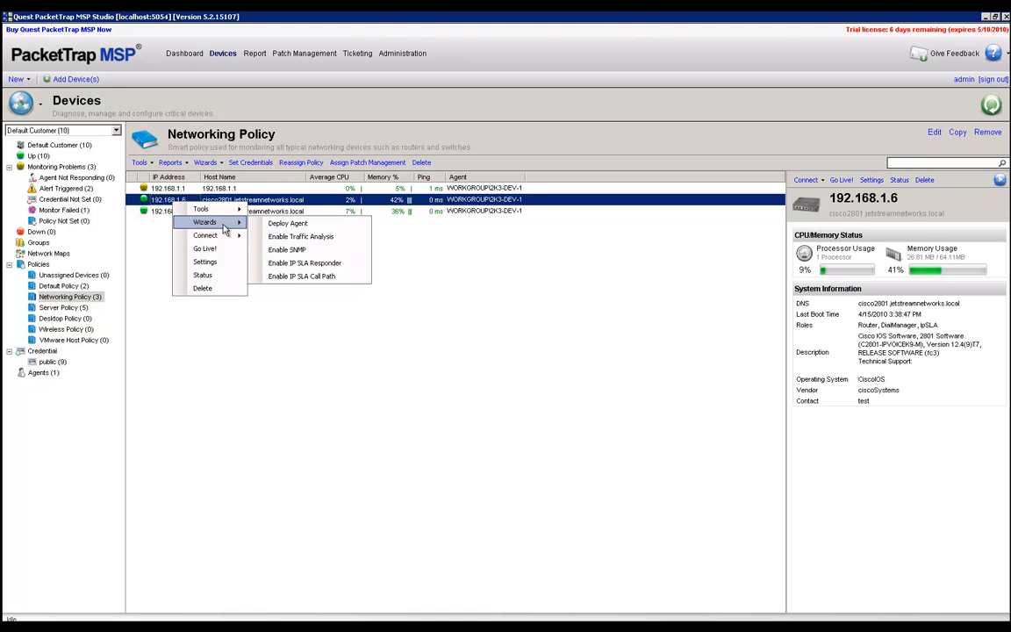
mouse_move(352, 243)
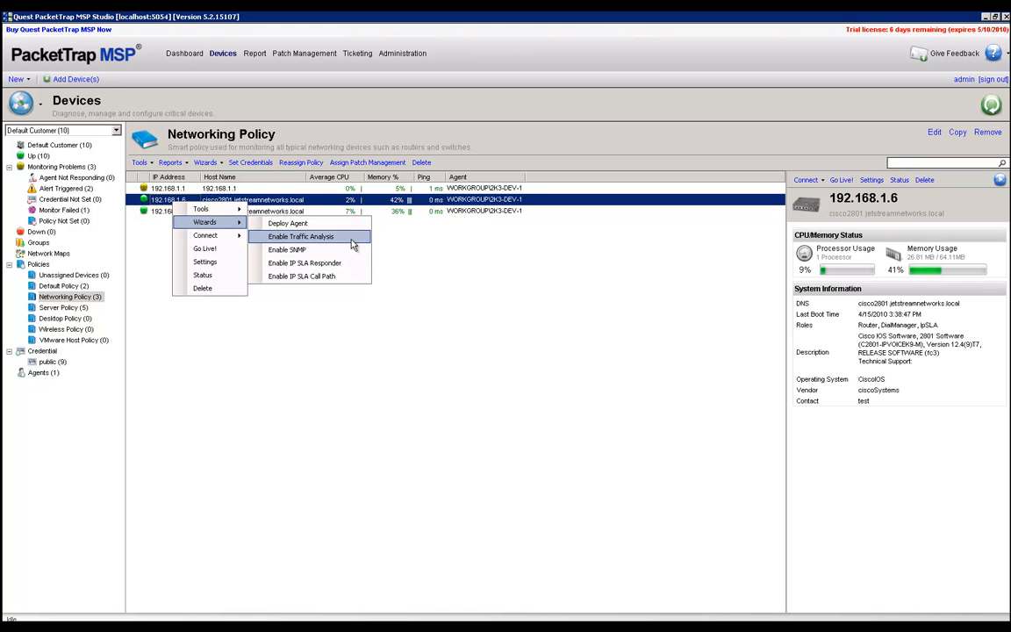
left_click(300, 236)
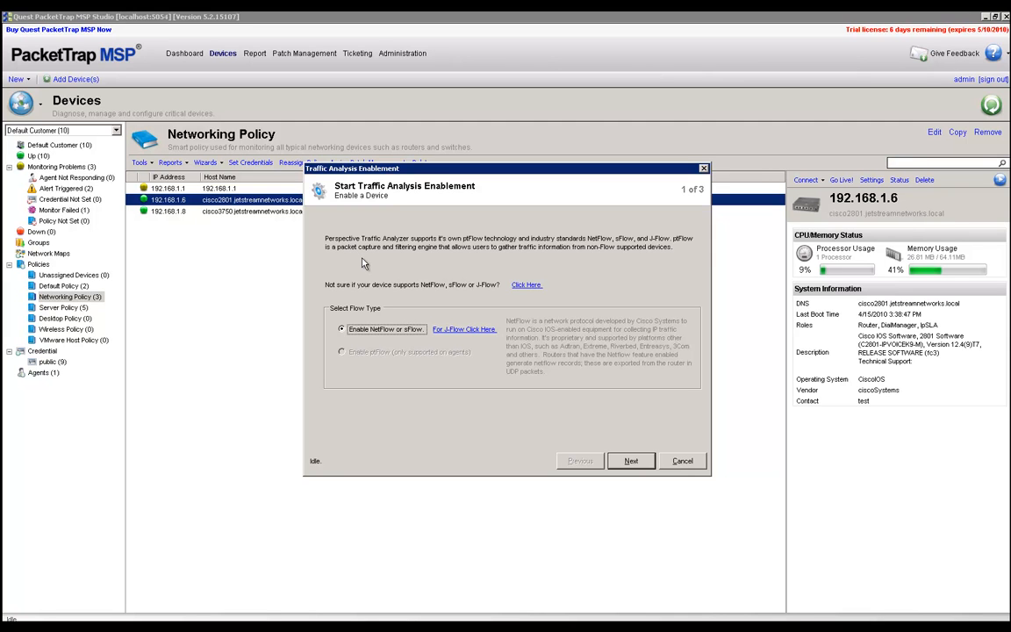
mouse_move(415, 343)
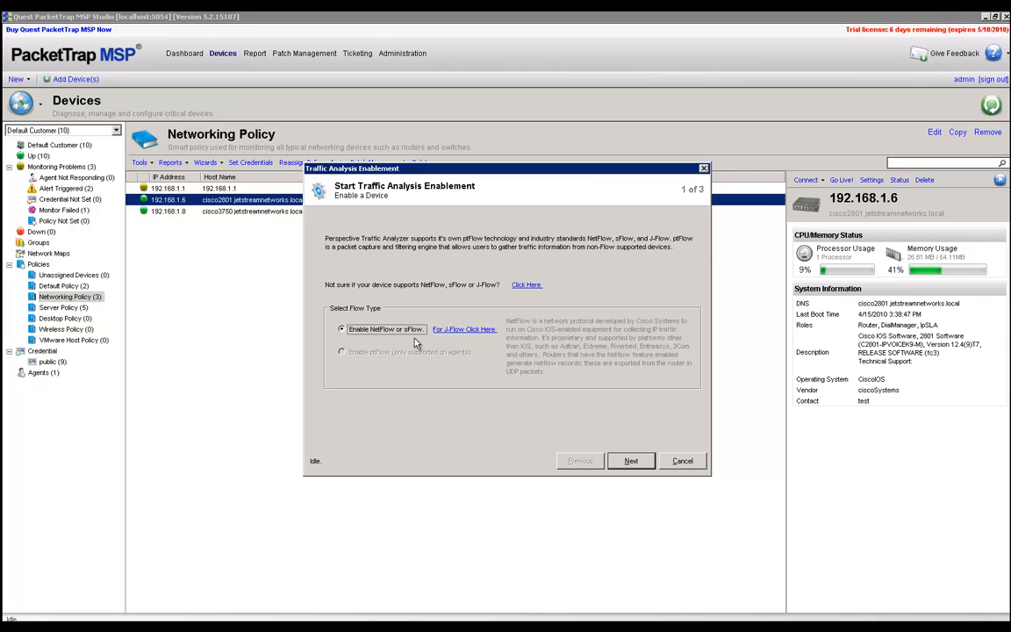
mouse_move(473, 338)
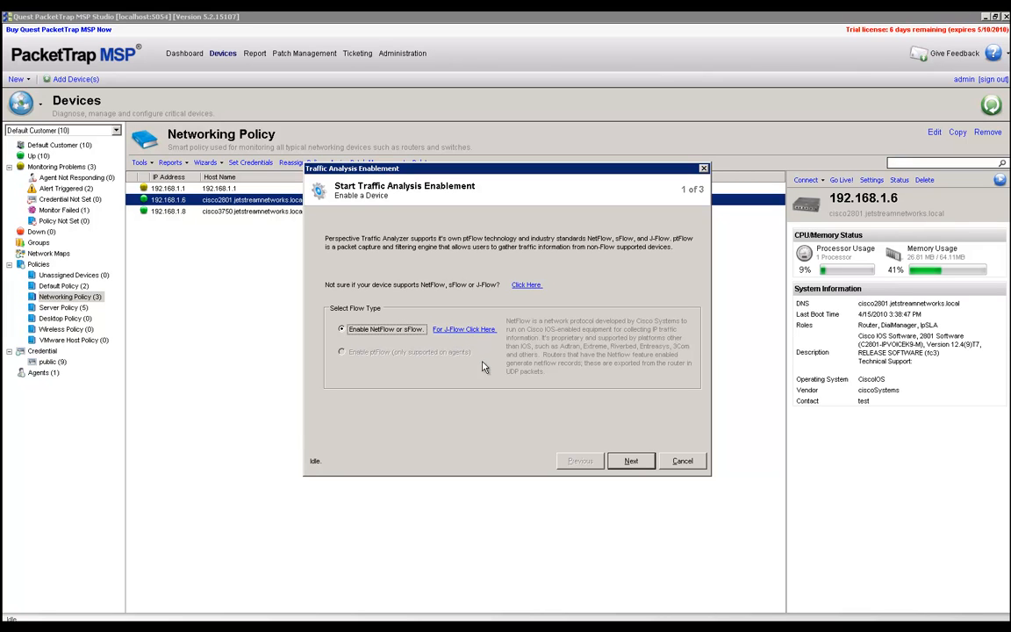
- Advance to the NetFlow settings step for 192.168.1.6 using the public (SNMP v1/2c) credential
left_click(630, 461)
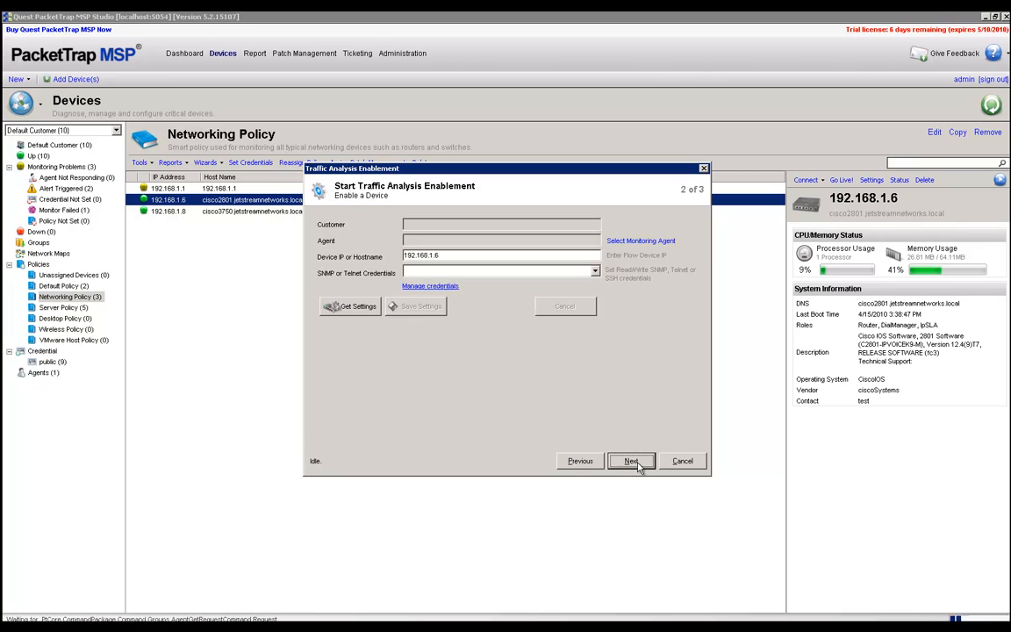
left_click(630, 461)
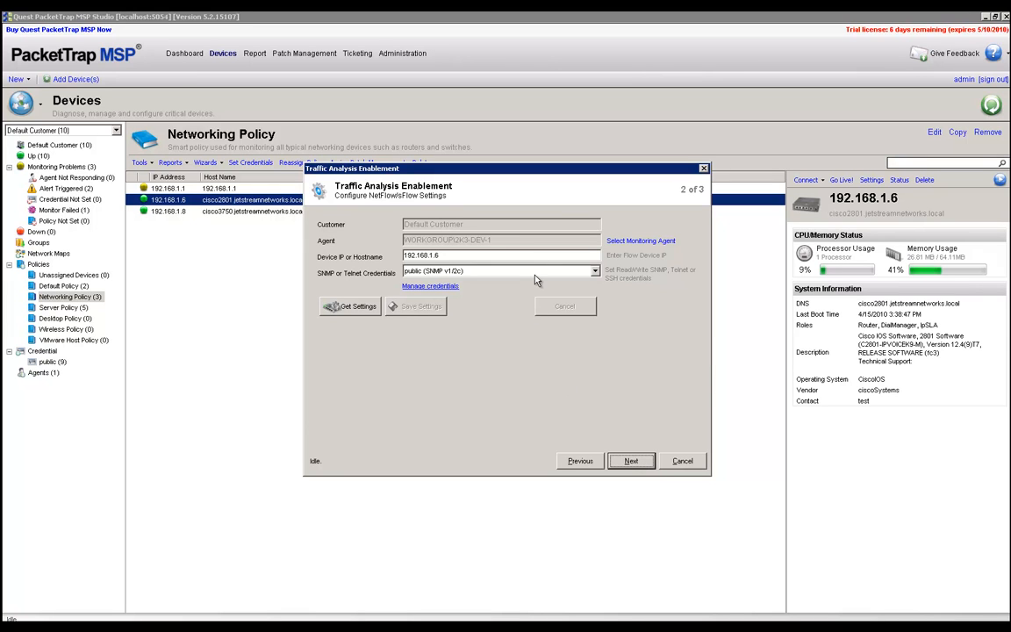
mouse_move(537, 280)
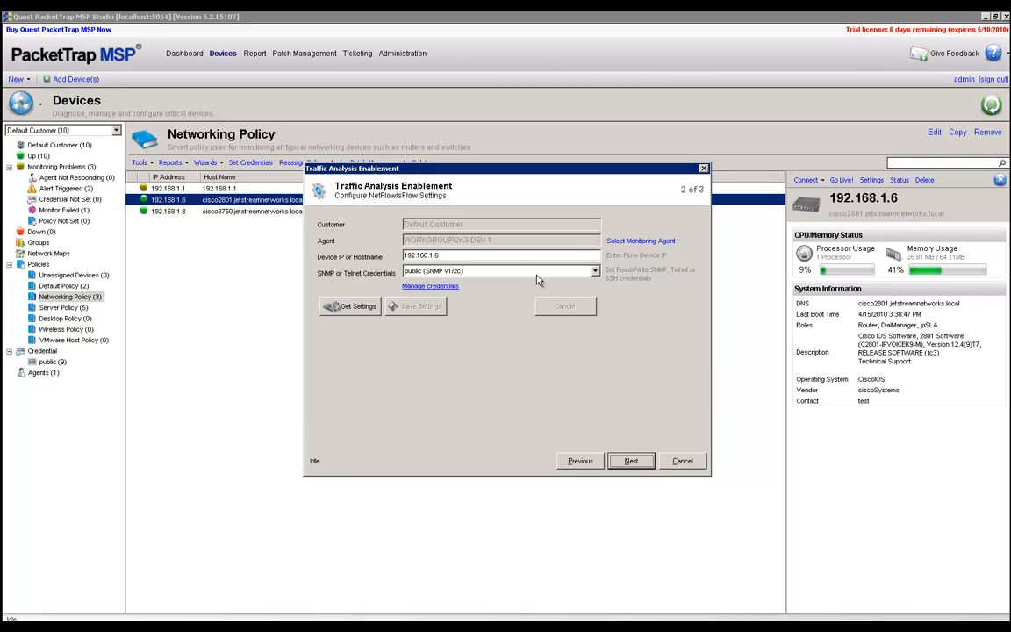
mouse_move(463, 294)
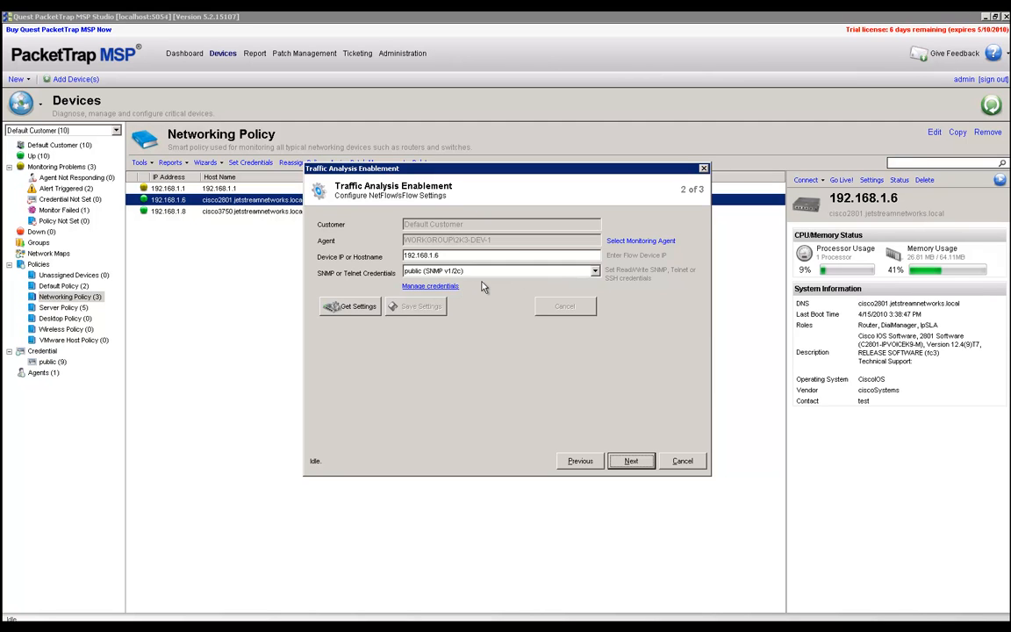
mouse_move(482, 287)
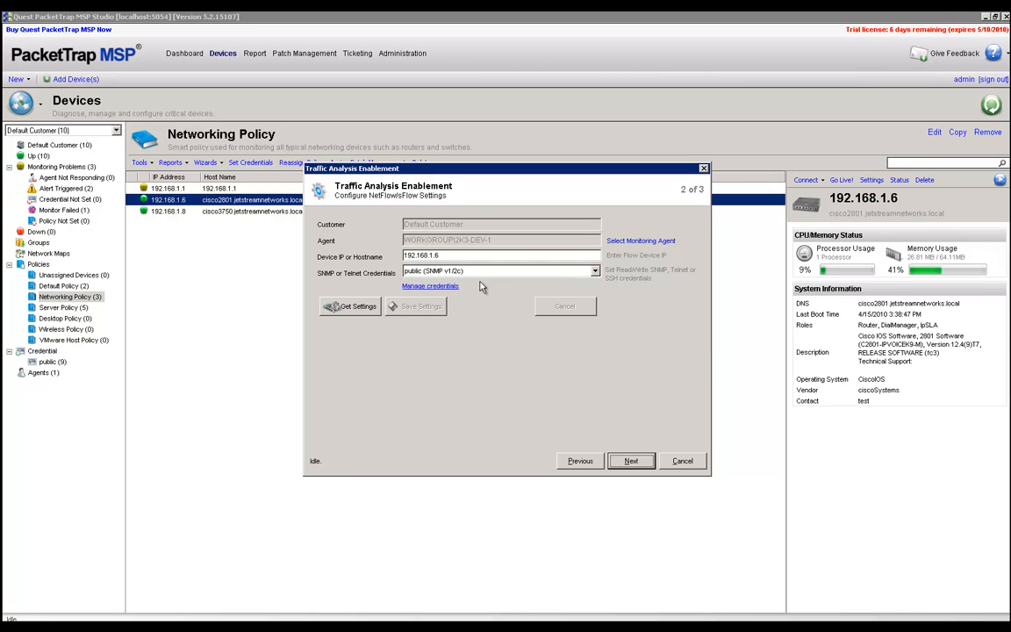
- Browse the encrypted credential store, start a new entry, then close it without adding a credential
left_click(430, 286)
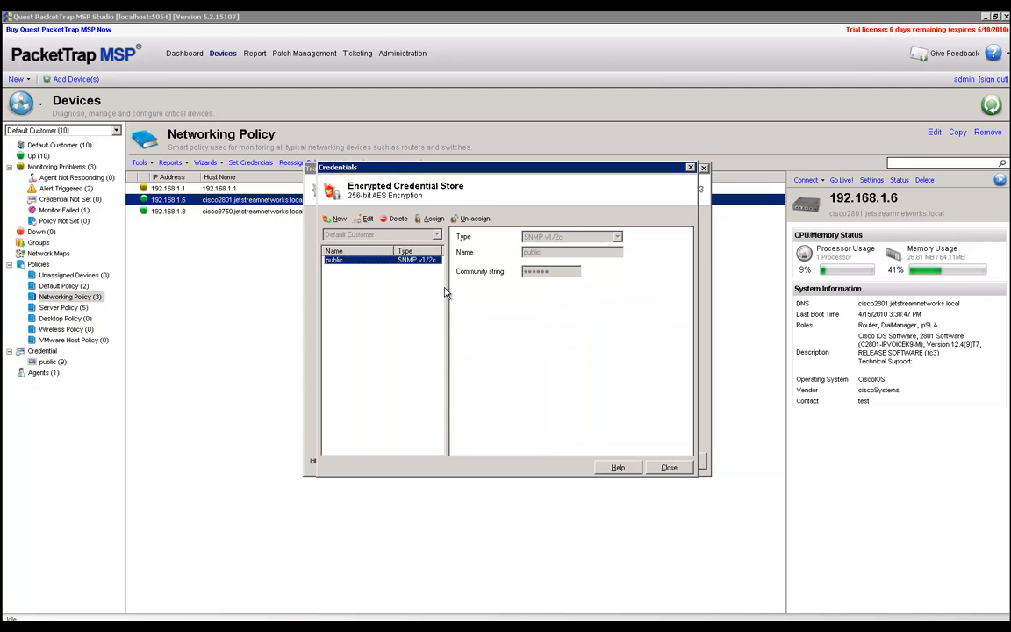
left_click(337, 219)
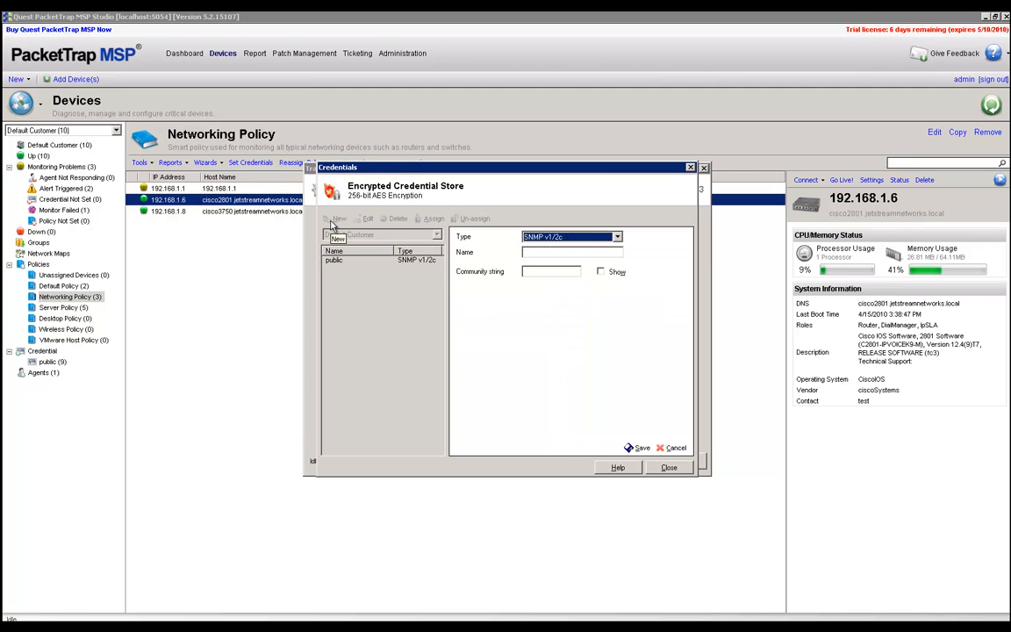
left_click(616, 237)
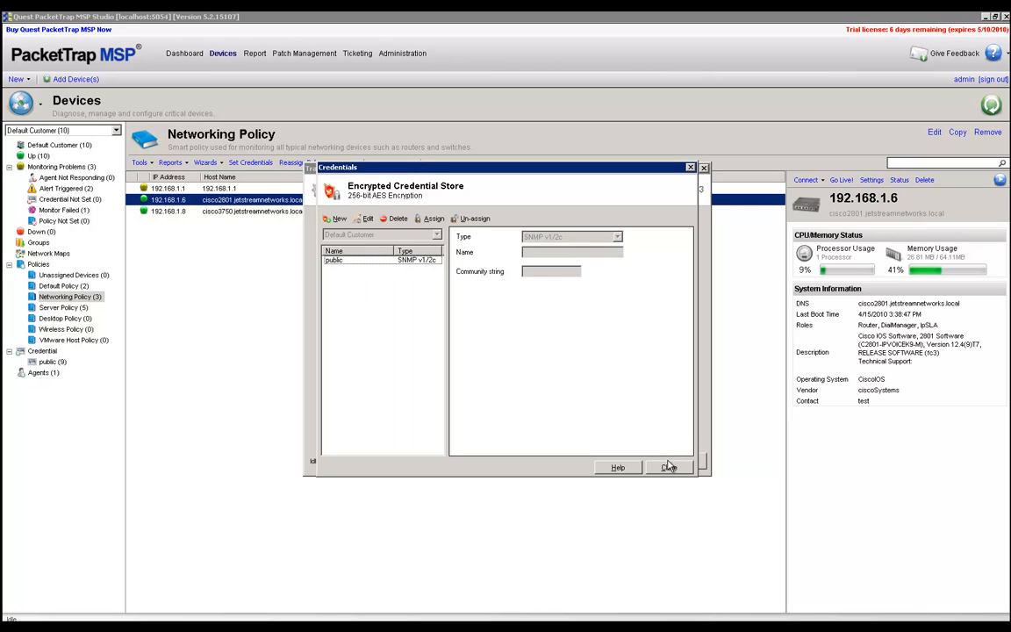
left_click(668, 467)
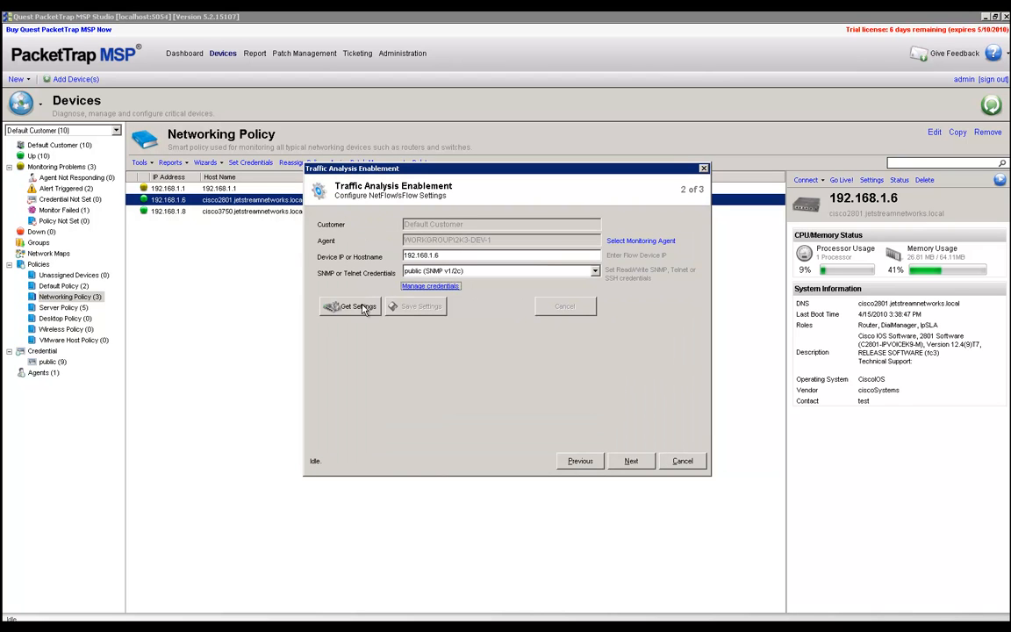
- Get Settings to retrieve the router's flow exports to 192.168.1.101 and 192.168.1.177 on port 2055
left_click(349, 306)
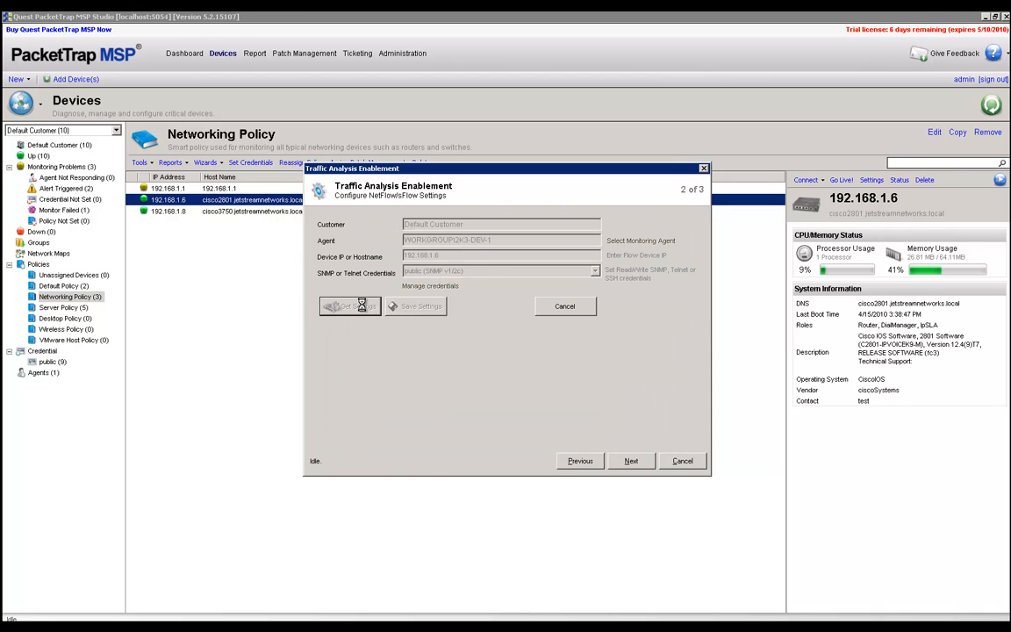
left_click(350, 306)
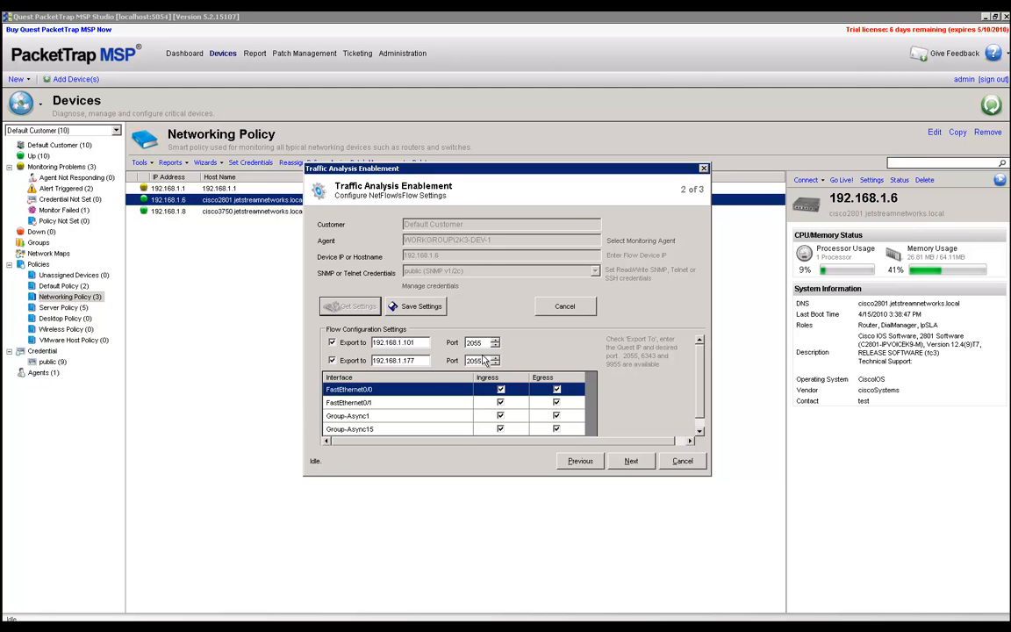
mouse_move(363, 370)
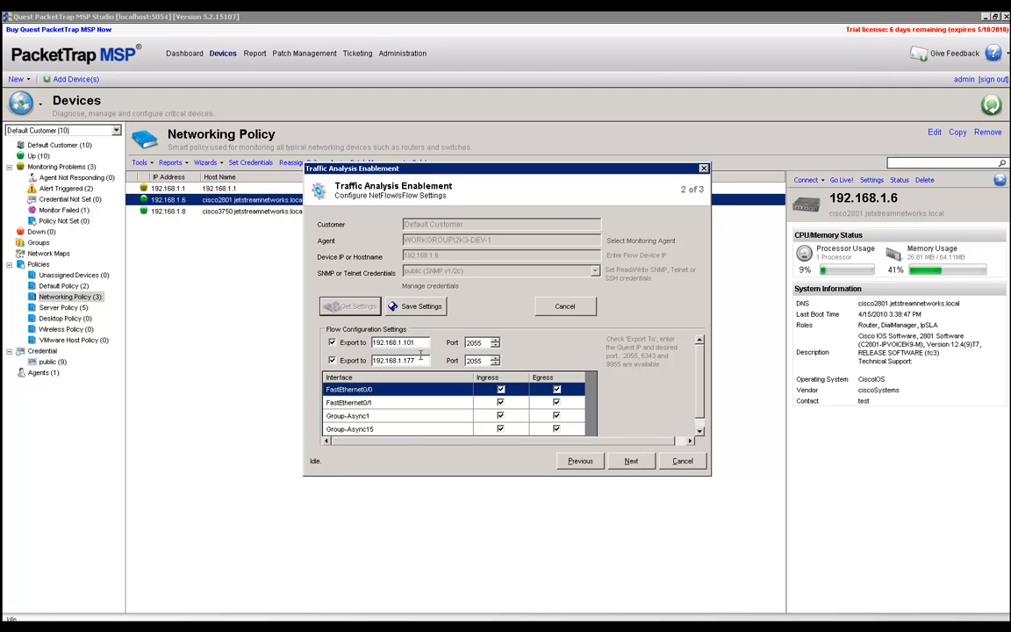
mouse_move(424, 360)
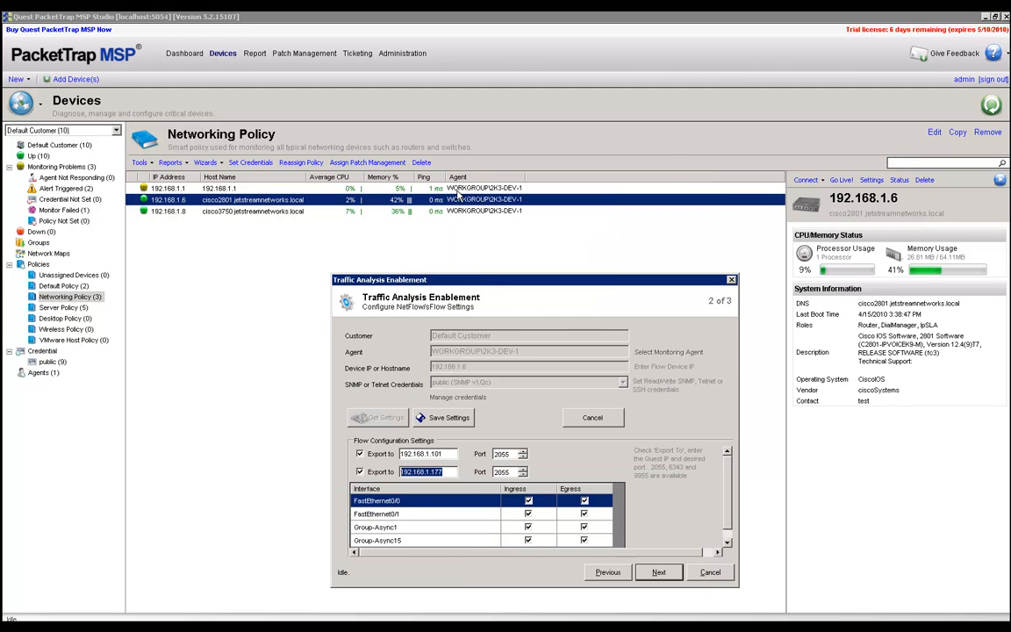
mouse_move(467, 206)
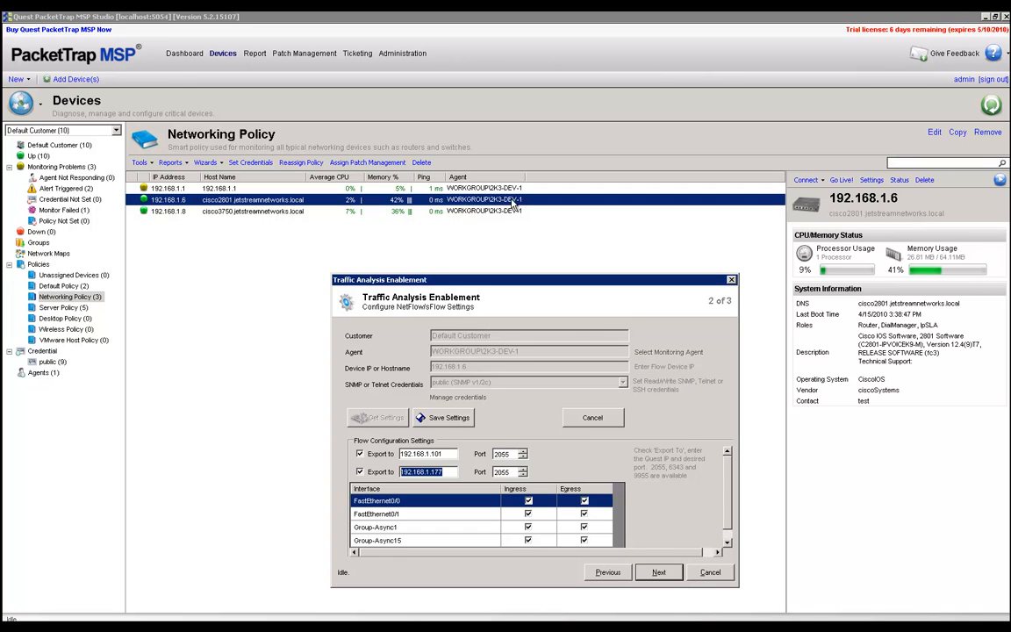
mouse_move(519, 207)
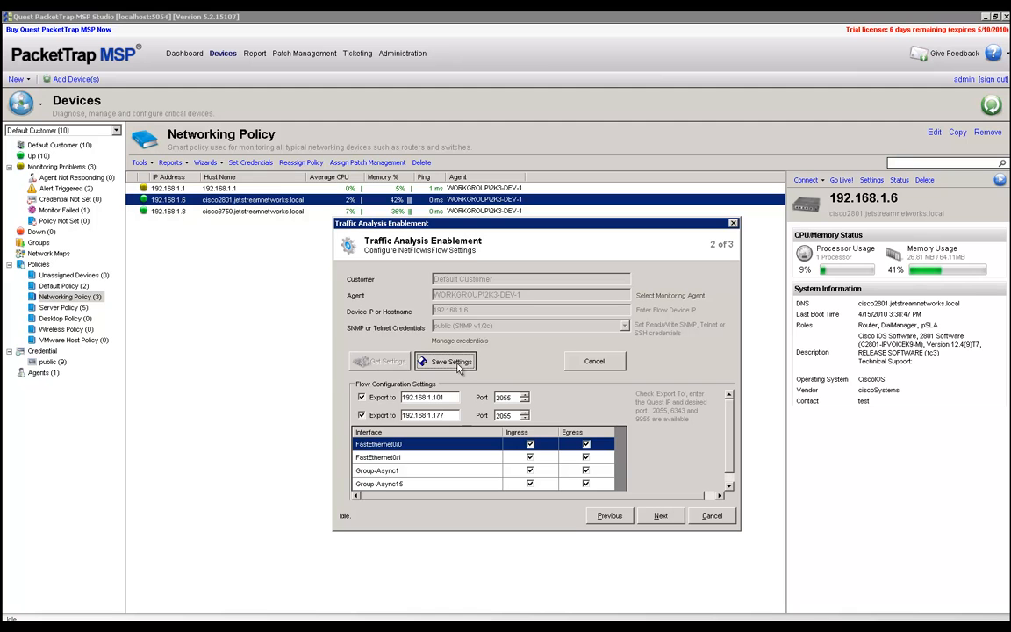
- Save the flow export settings to the router and confirm to reach the wizard's final step
left_click(452, 360)
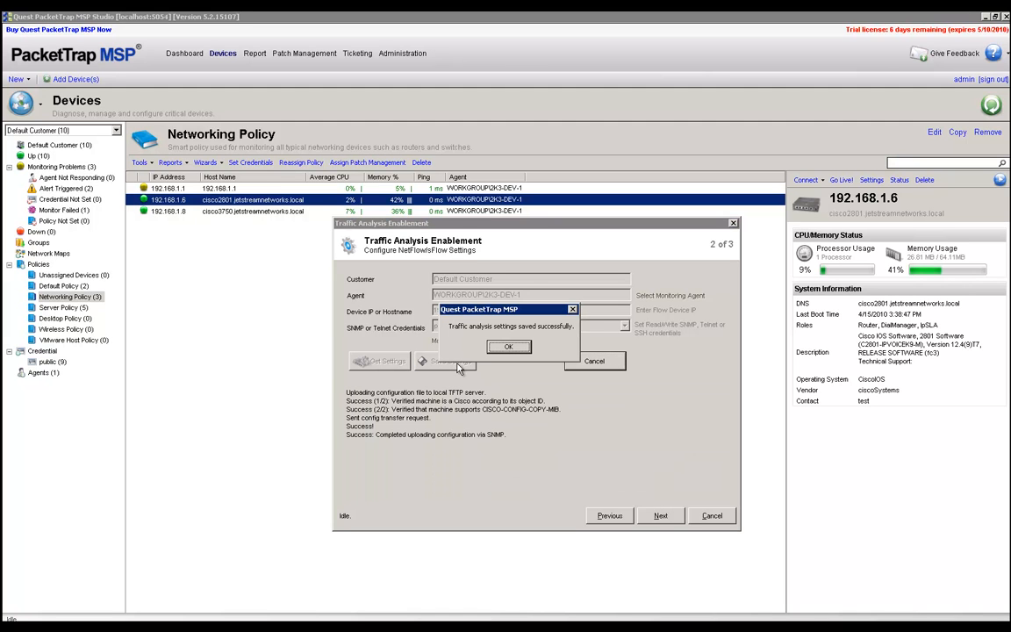
mouse_move(460, 369)
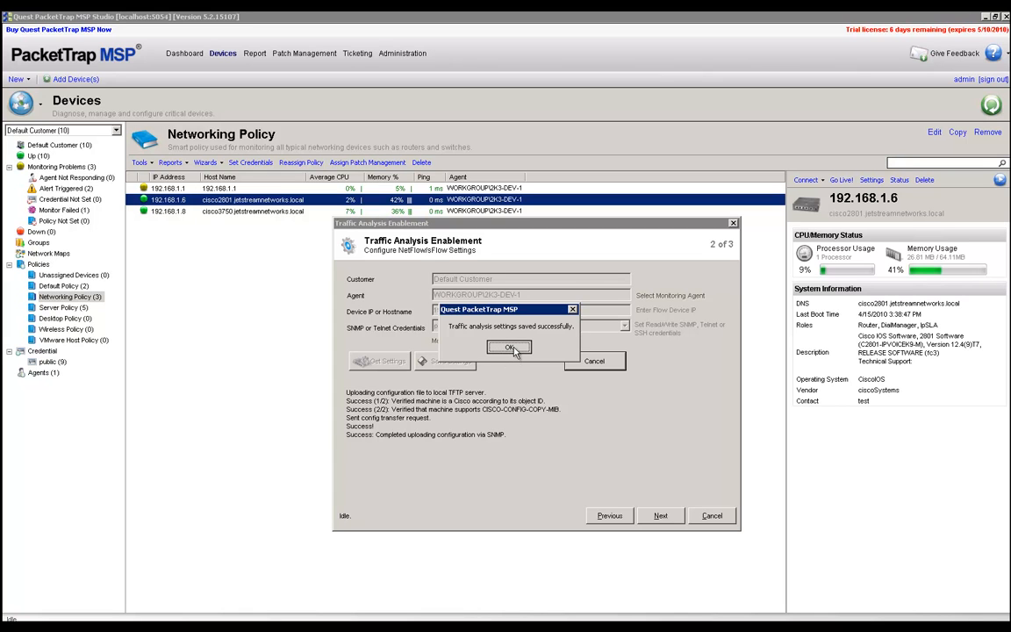
left_click(510, 347)
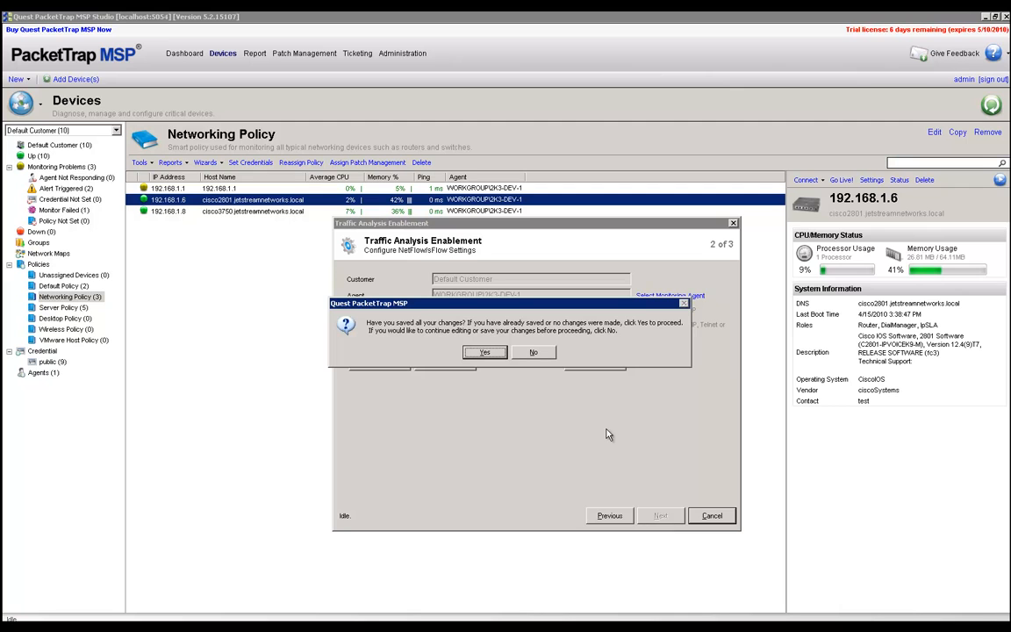
mouse_move(485, 352)
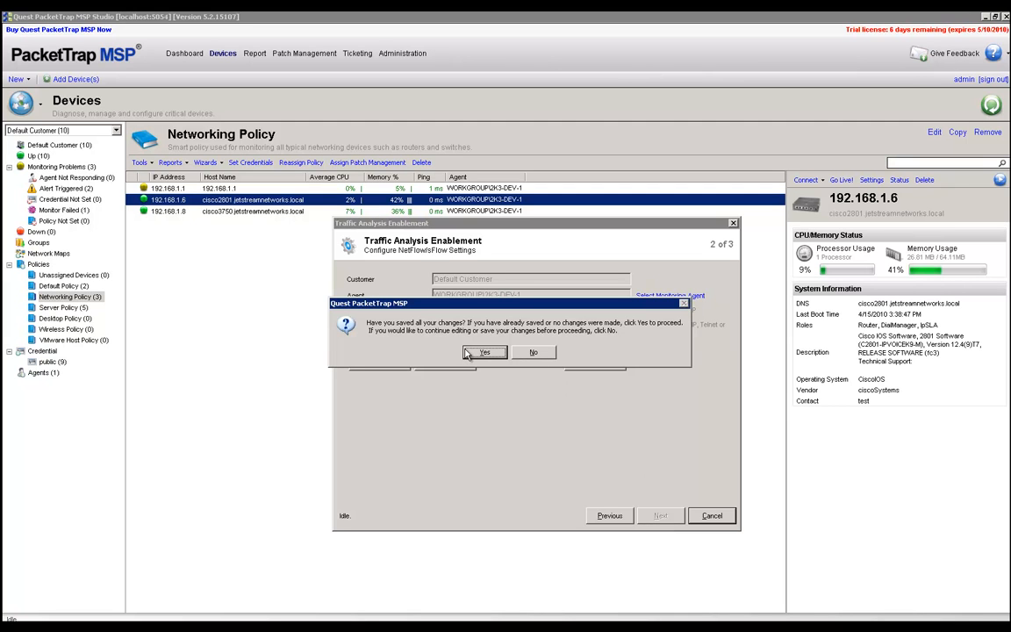
mouse_move(478, 341)
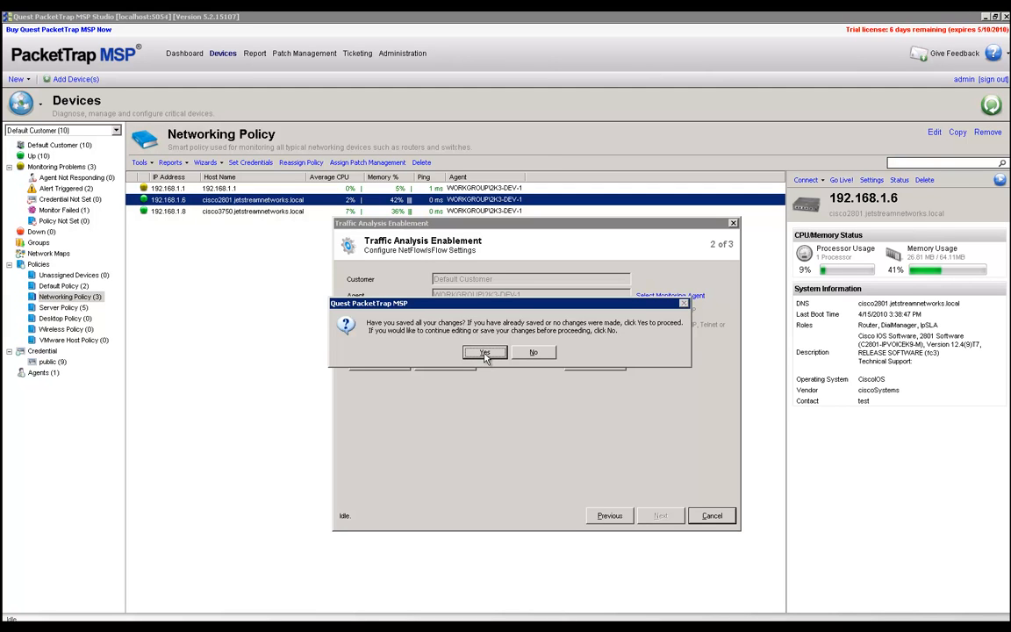
left_click(485, 352)
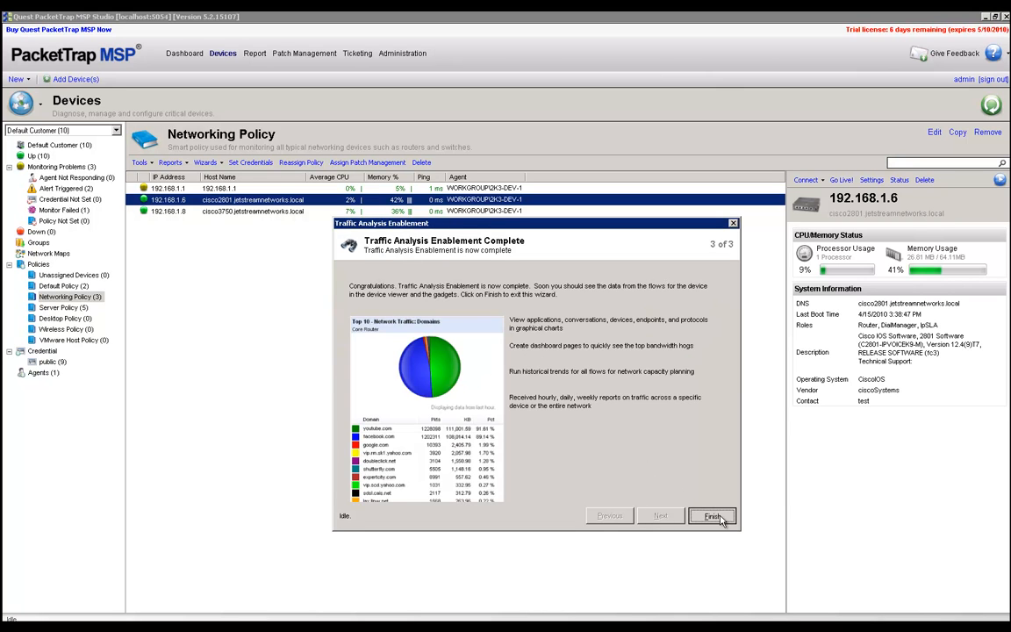
- Finish the Traffic Analysis Enablement wizard, returning to the Networking Policy's three-device list
left_click(712, 516)
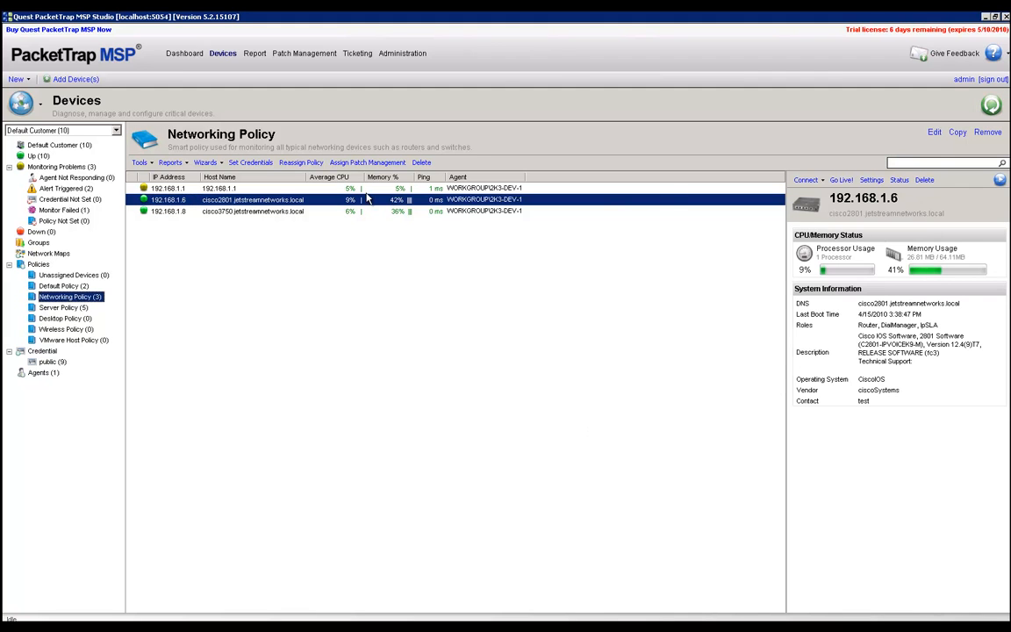
- Run Go Live! diagnostics on the cisco2801 router with a 1 Minute duration
right_click(367, 199)
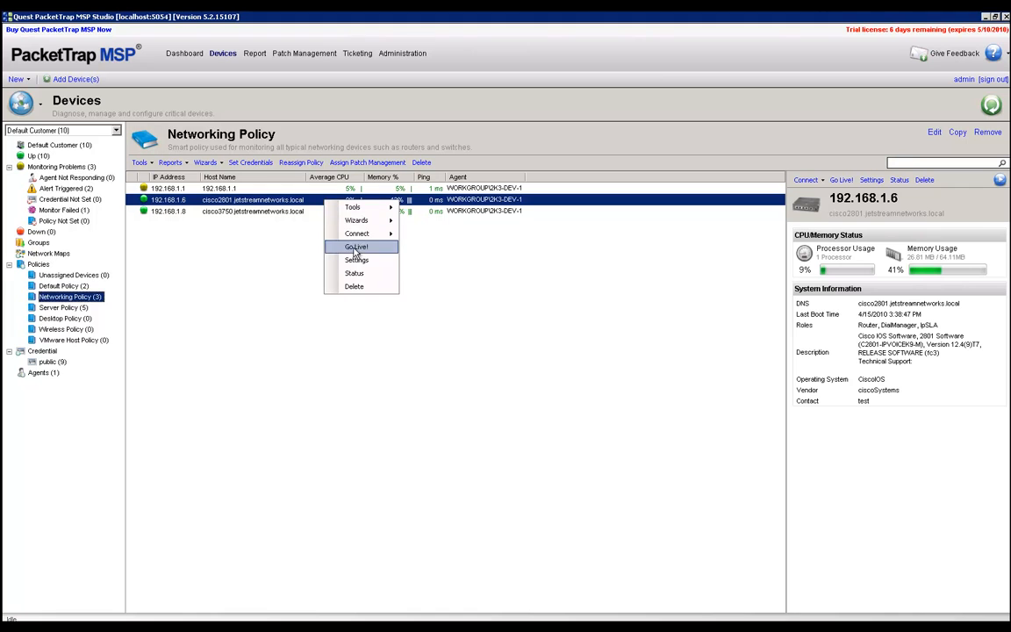
left_click(356, 247)
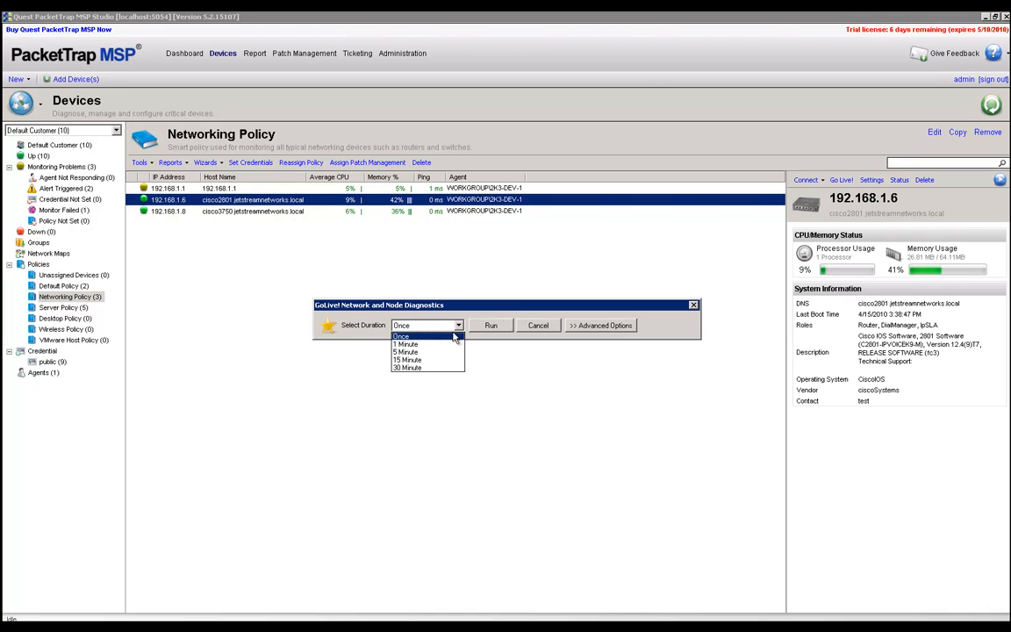
left_click(406, 343)
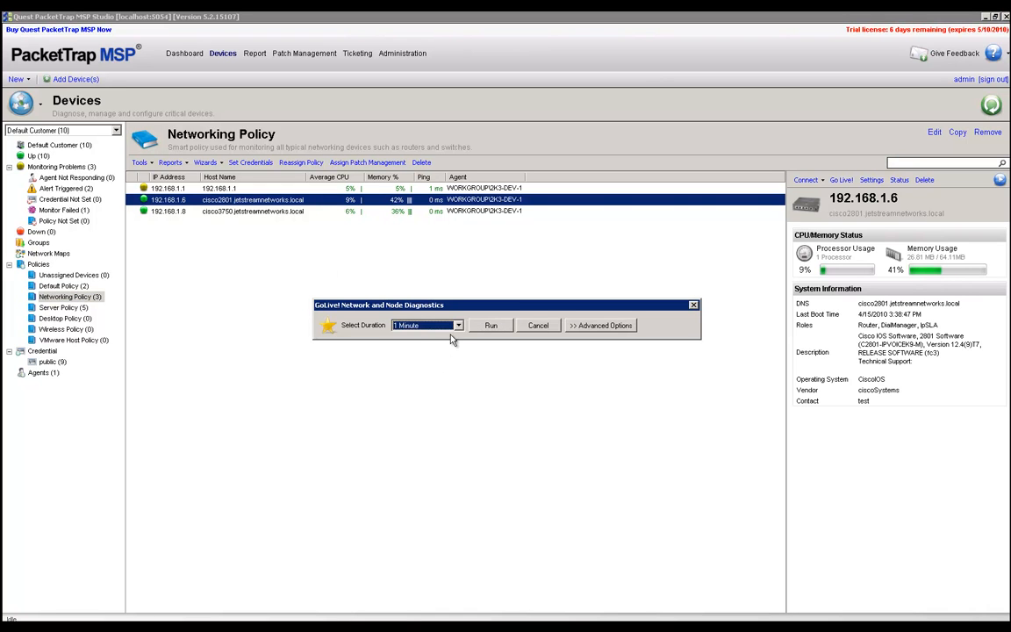
left_click(537, 325)
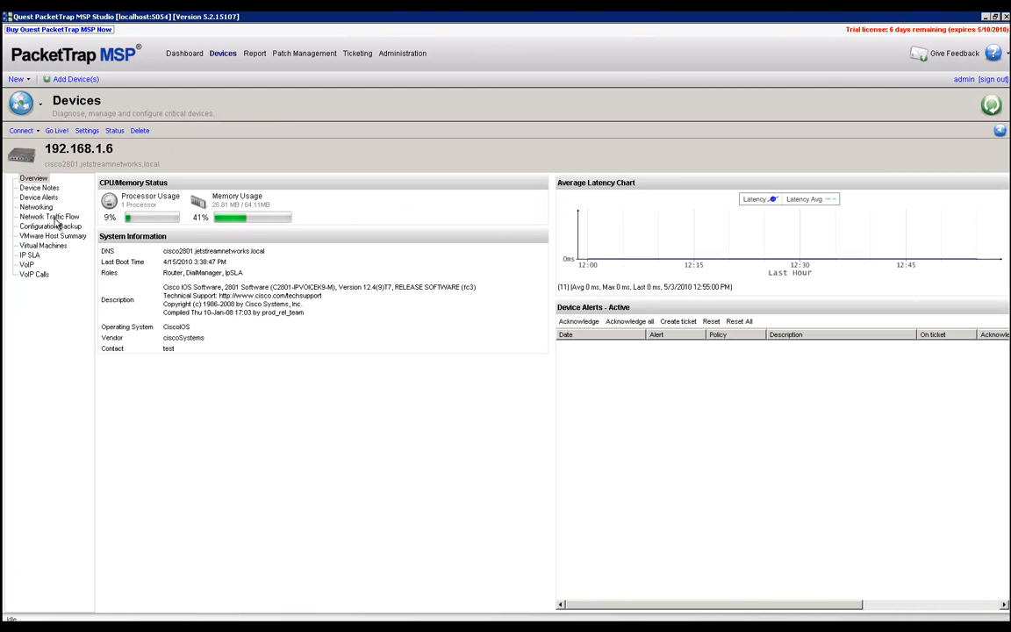
- View the router's Network Traffic Flow charts by application, domain and protocol, ending on domains
left_click(50, 216)
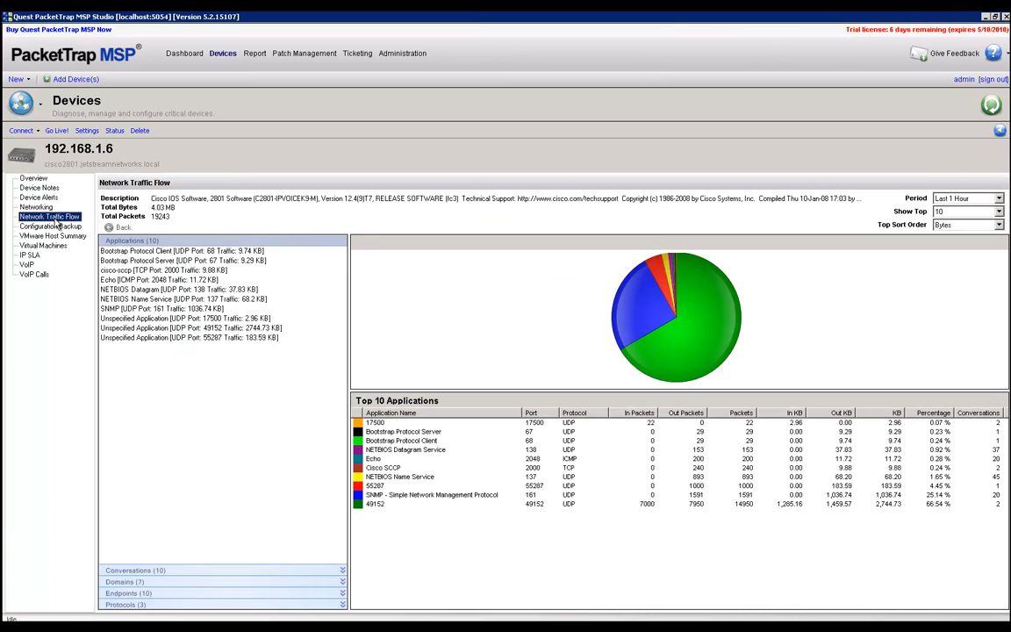
mouse_move(237, 553)
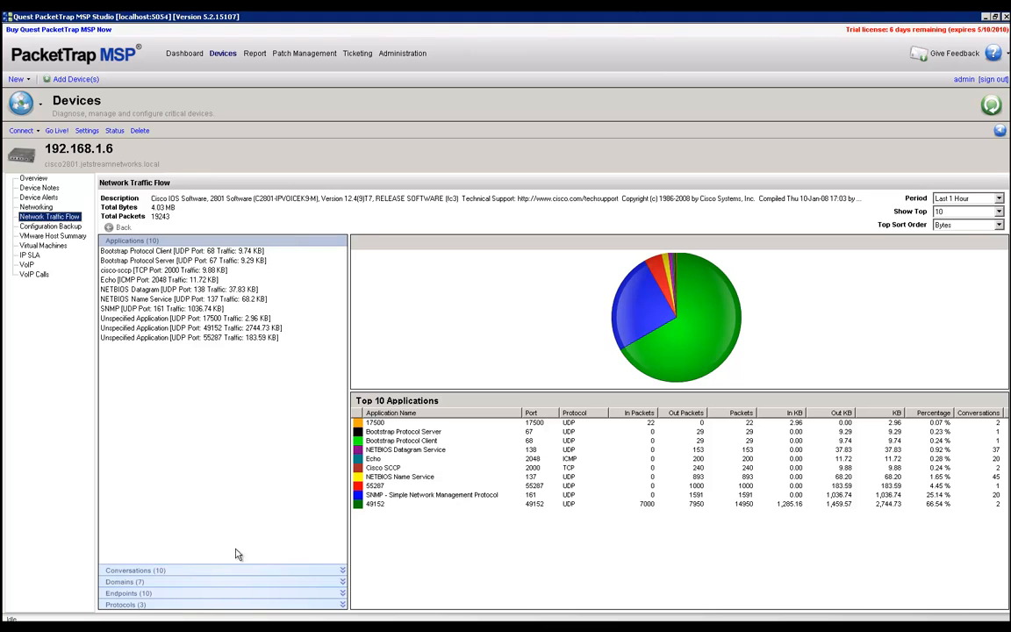
mouse_move(178, 411)
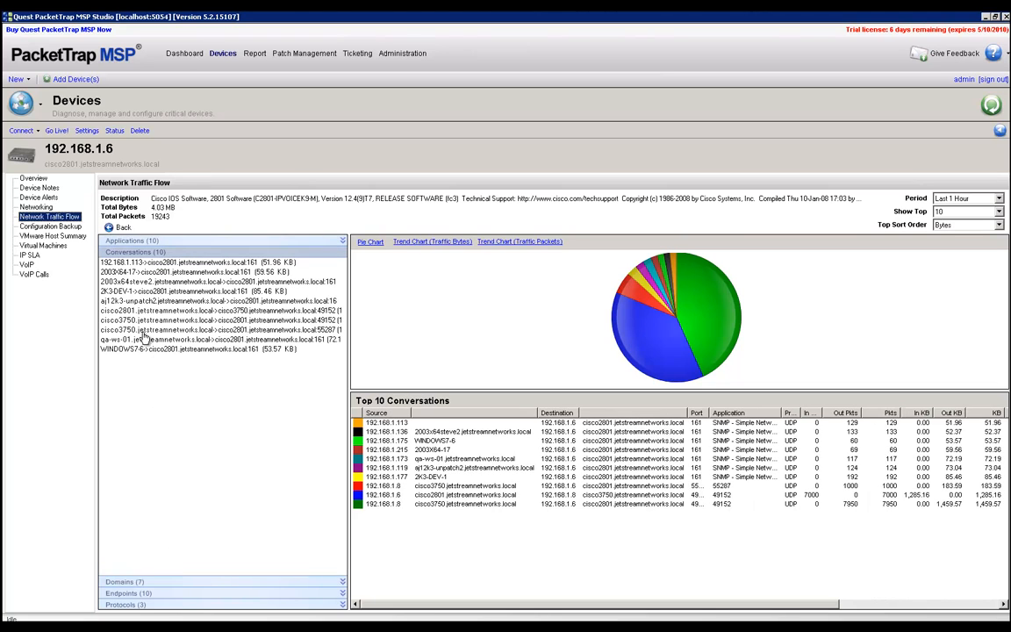
mouse_move(144, 270)
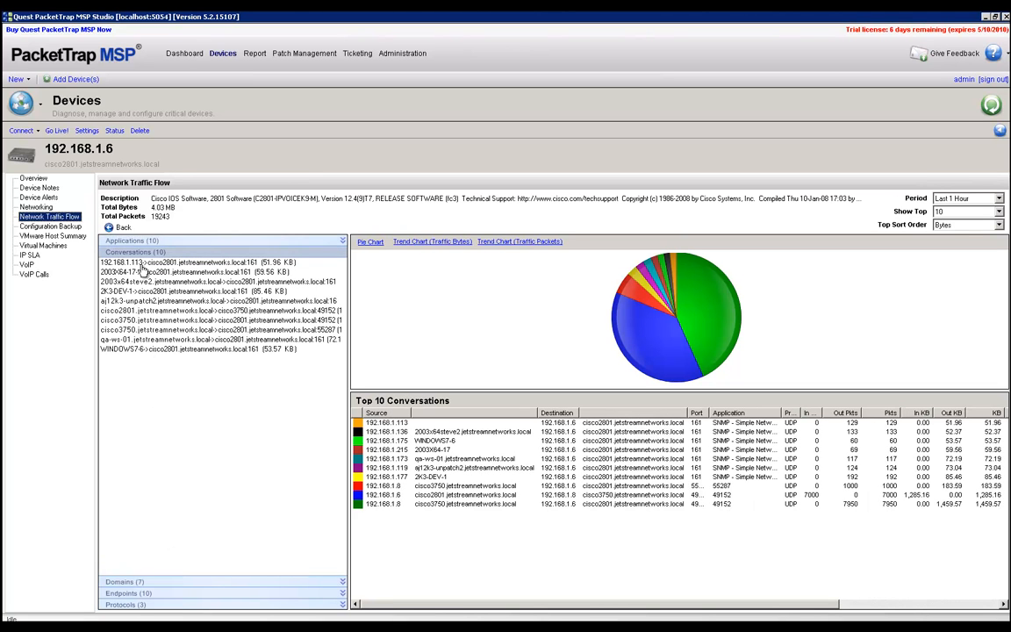
mouse_move(148, 580)
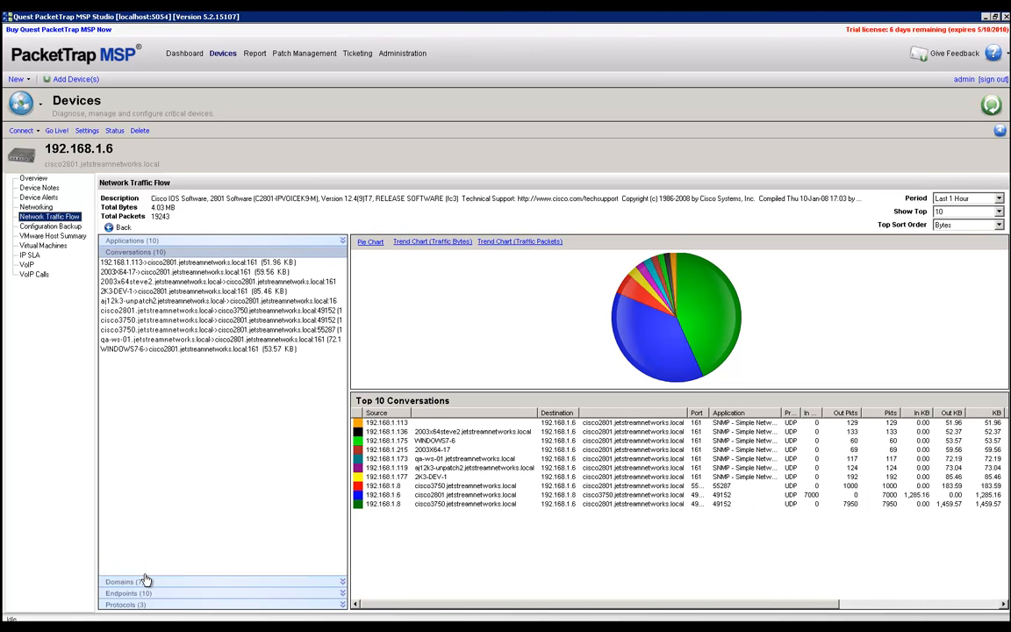
left_click(123, 581)
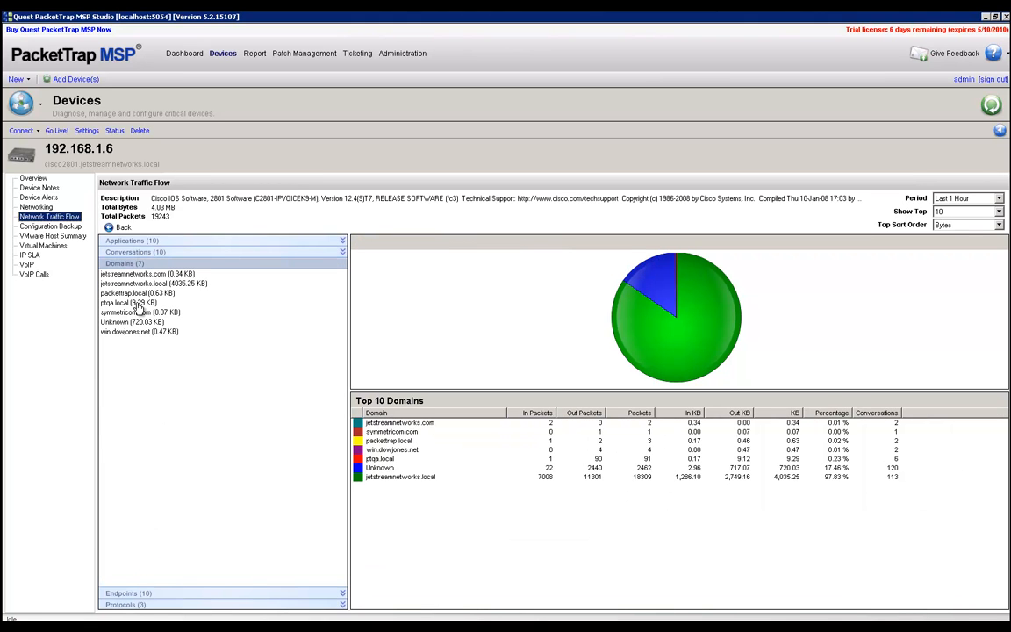
mouse_move(135, 331)
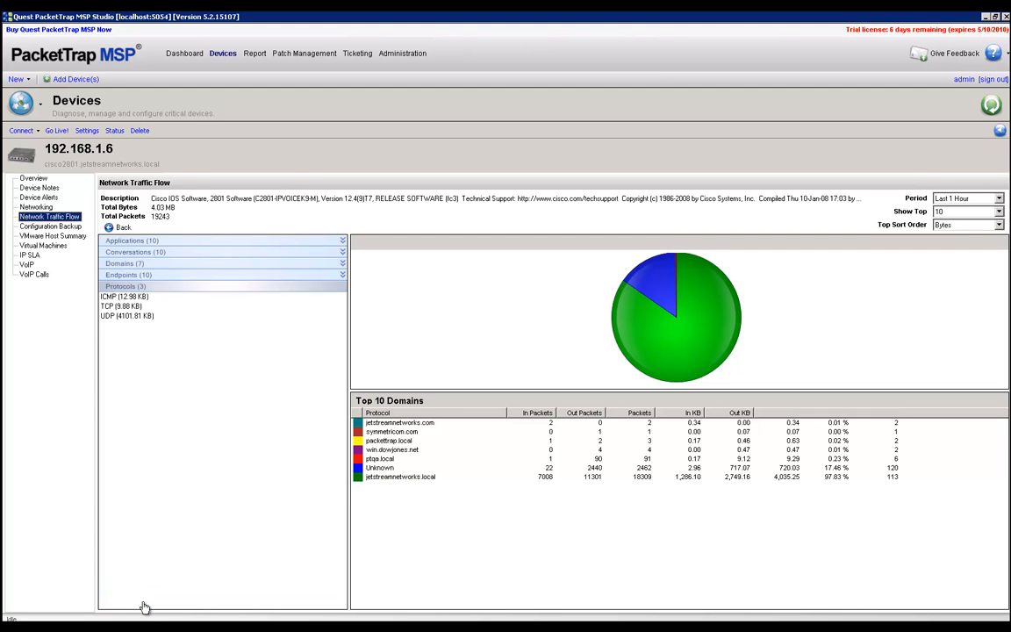
left_click(124, 287)
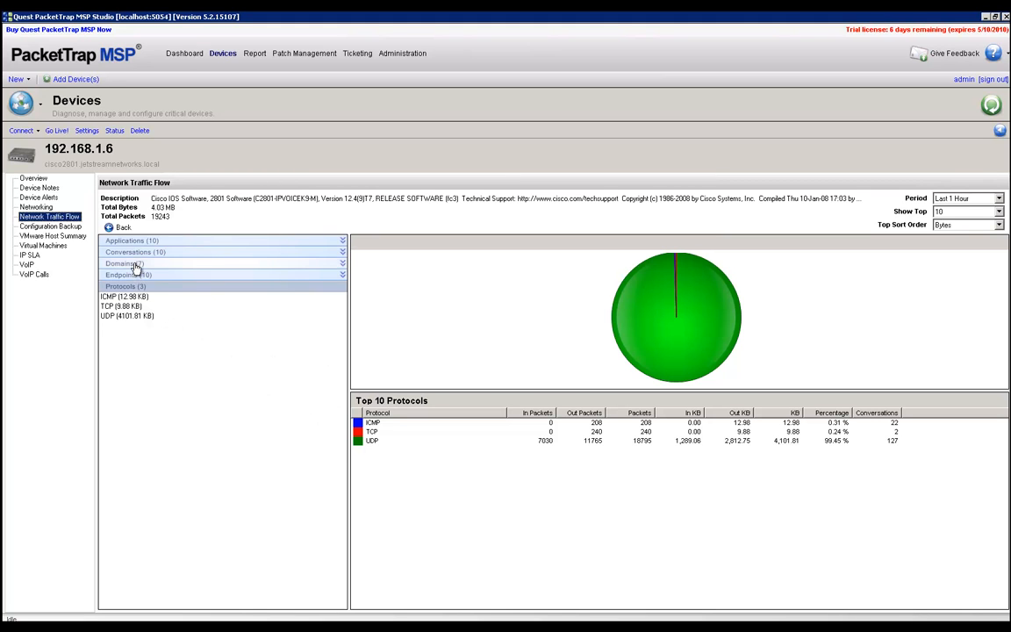
left_click(123, 263)
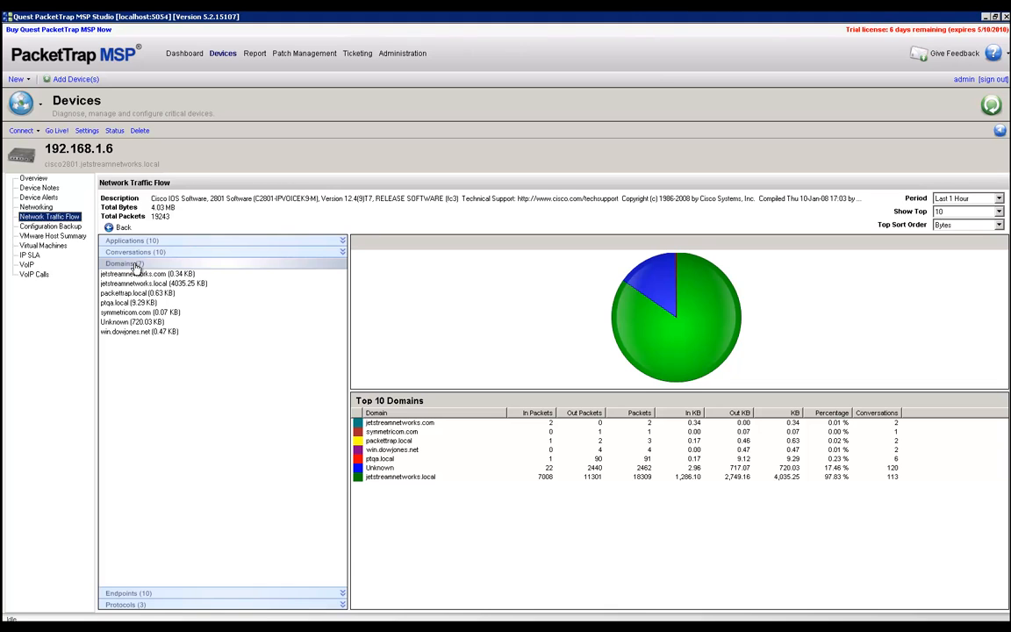